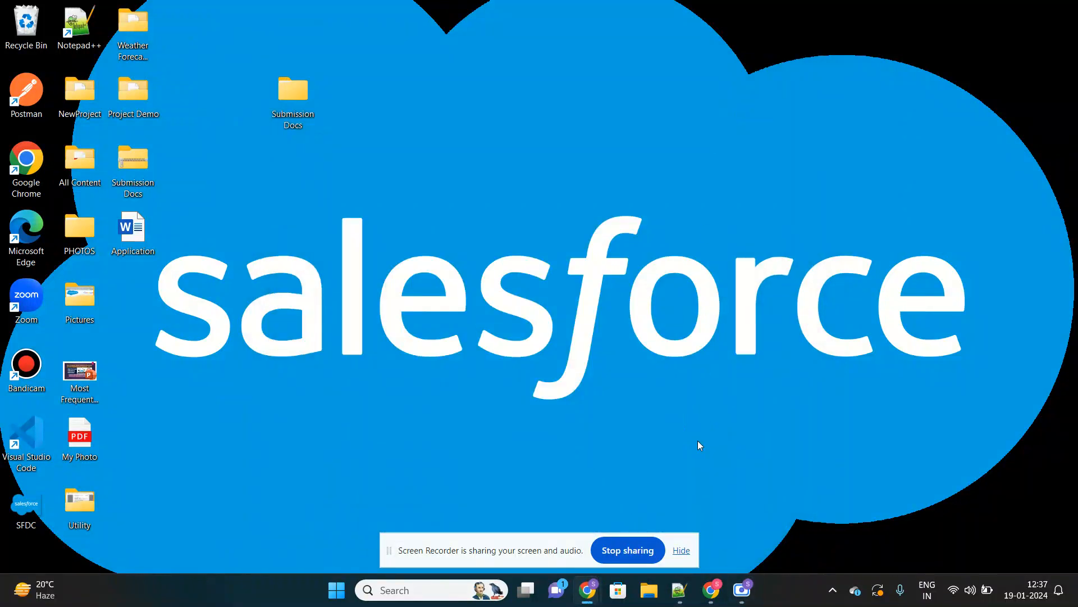
Bring up Chrome on the Get Cloudy - 24 Holiday Sneakers opportunity record
left_click(680, 550)
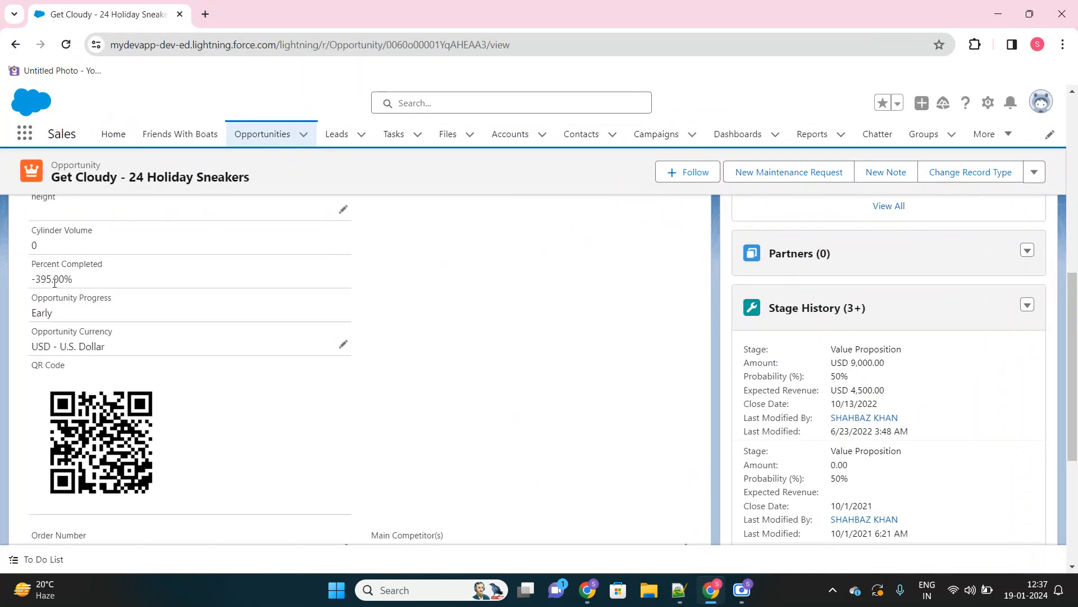
mouse_move(94, 402)
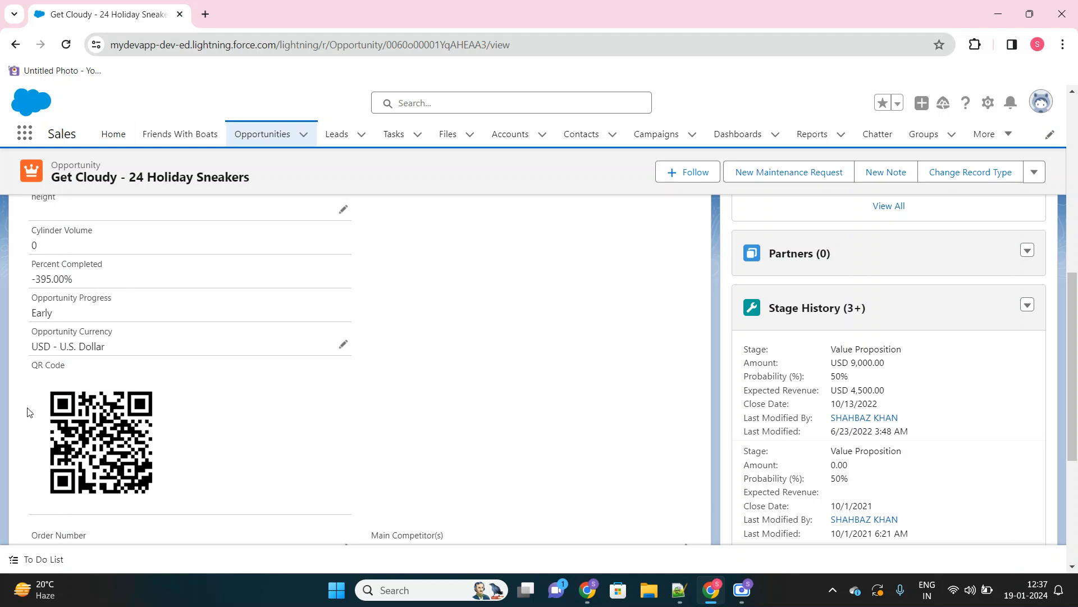
mouse_move(115, 489)
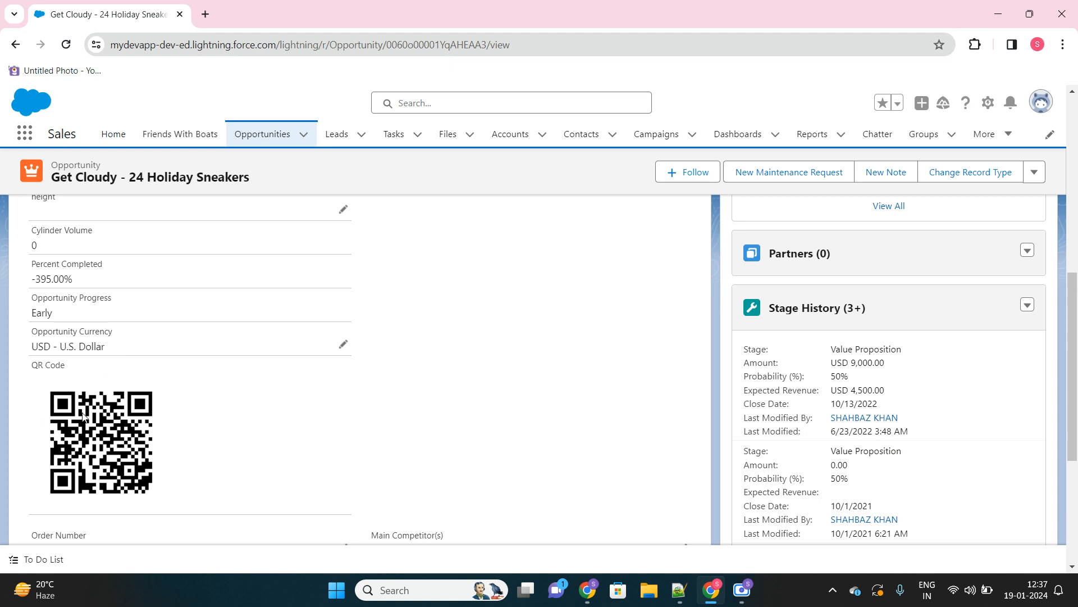
mouse_move(19, 493)
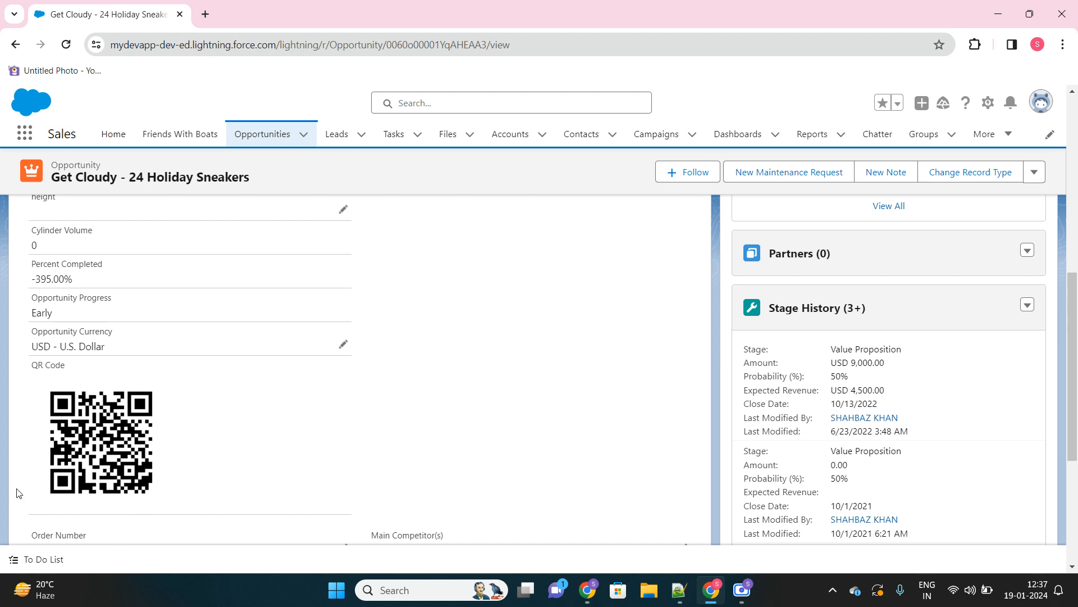
mouse_move(203, 425)
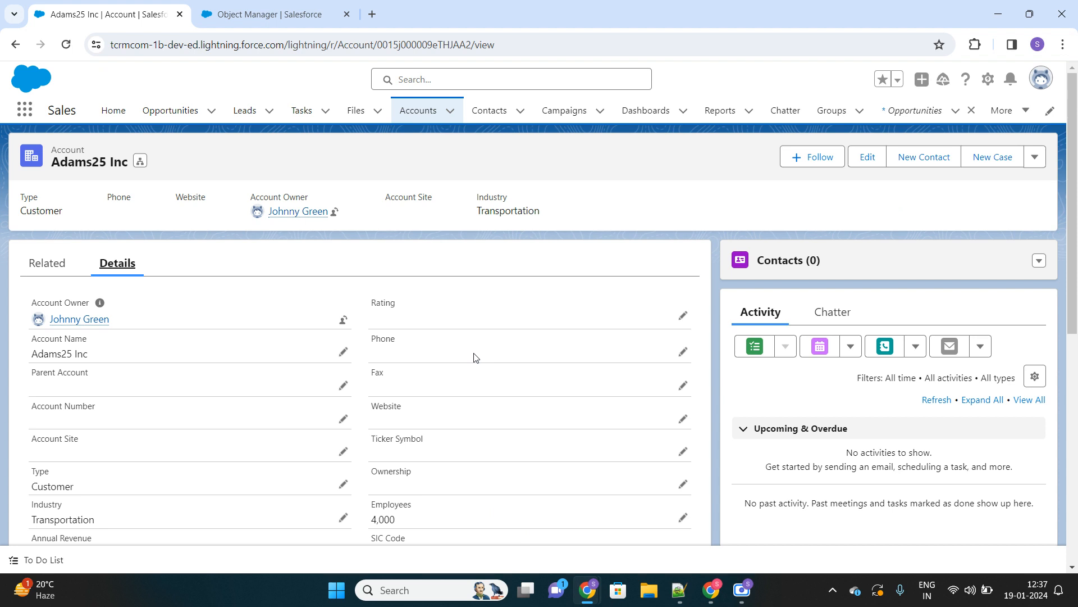
mouse_move(560, 220)
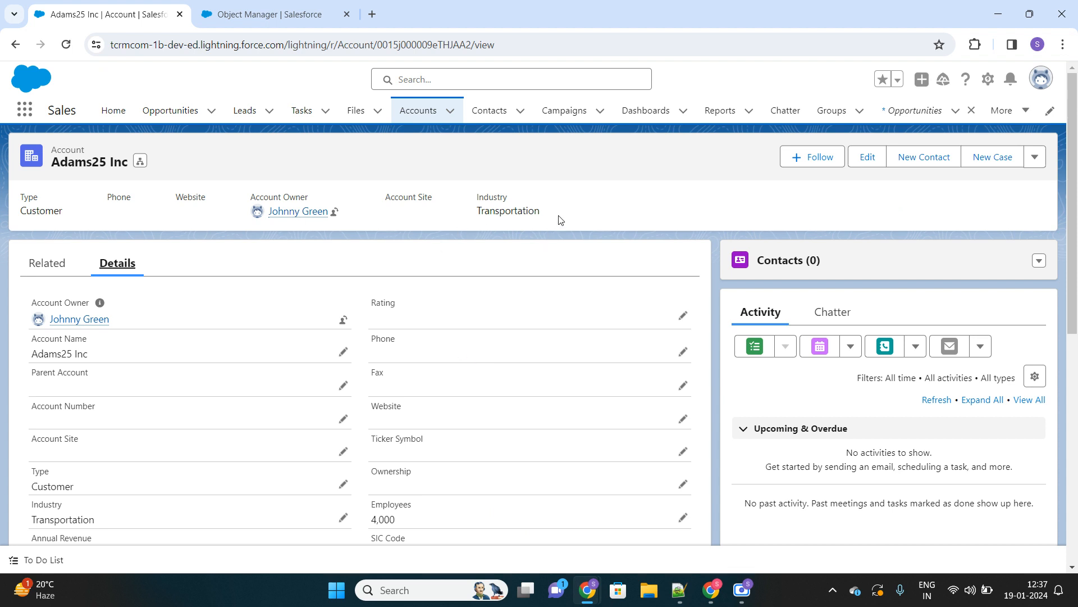
Go to Object Manager and show the Account object's Fields & Relationships
left_click(275, 14)
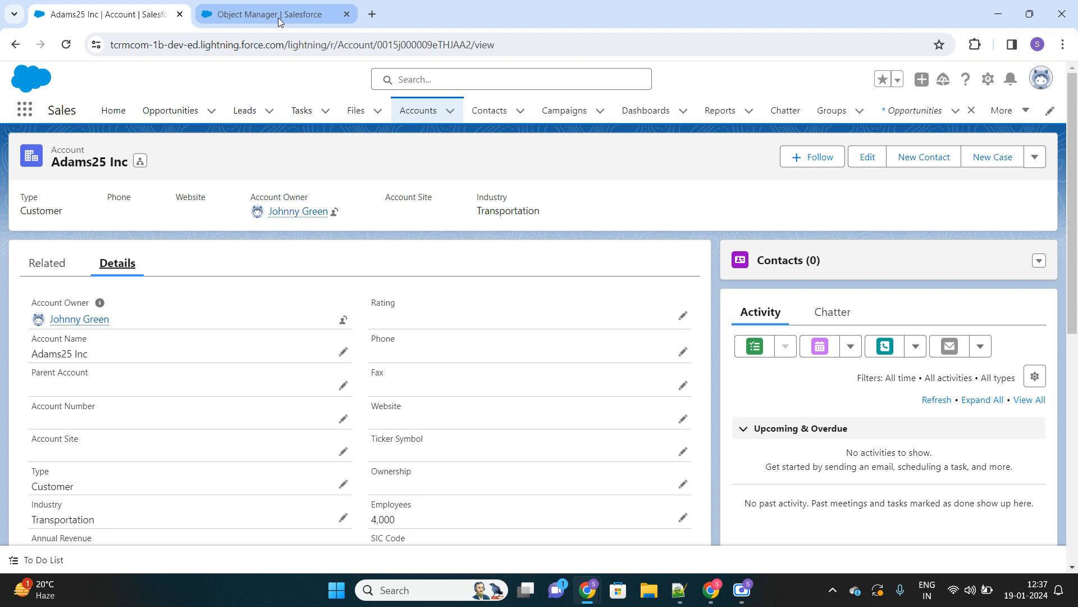
left_click(269, 14)
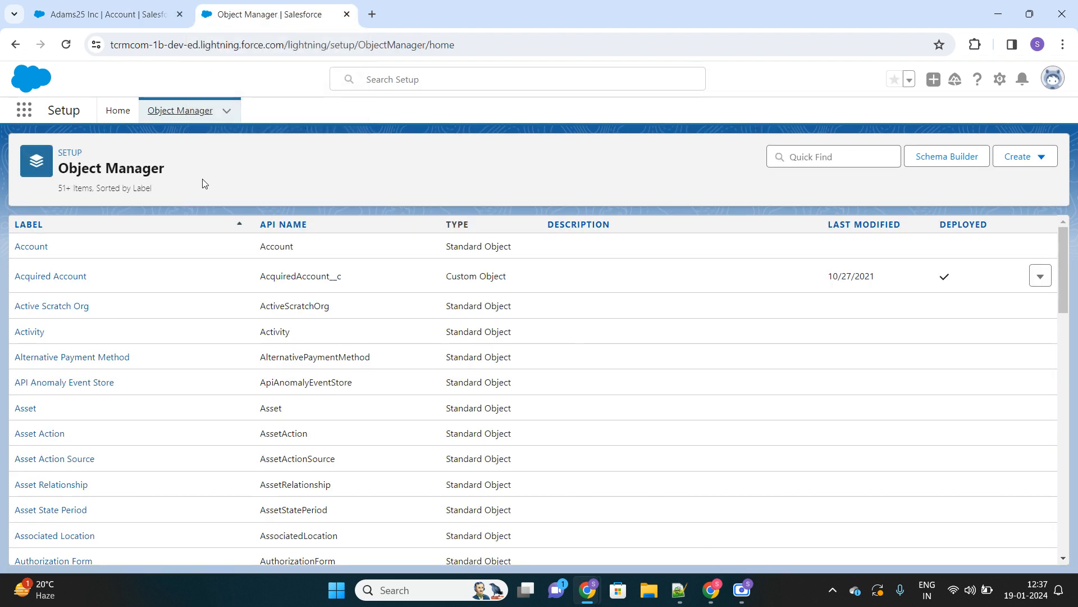
left_click(31, 246)
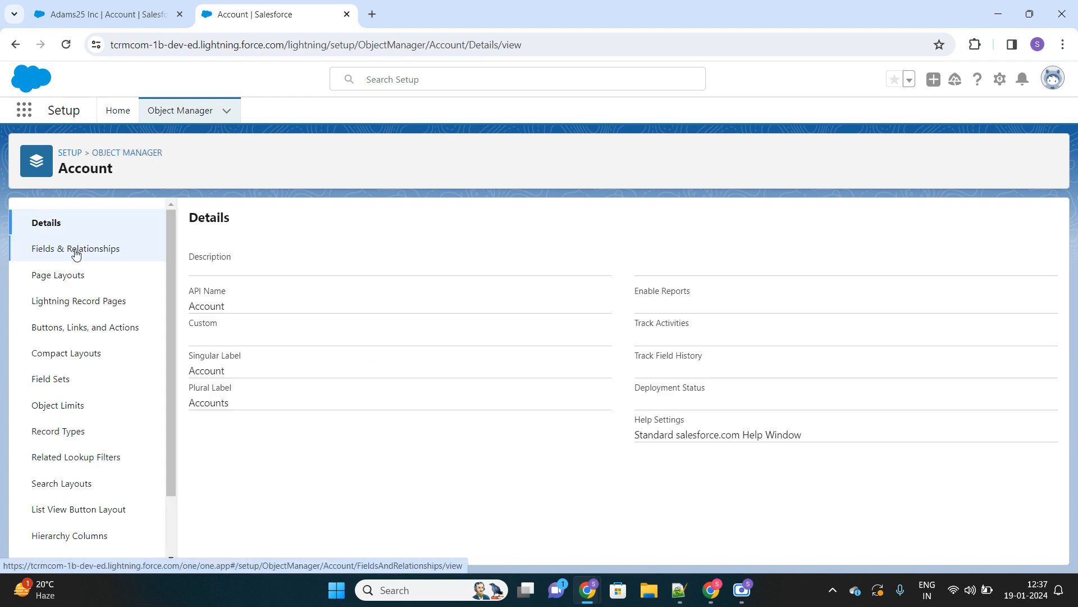
left_click(76, 248)
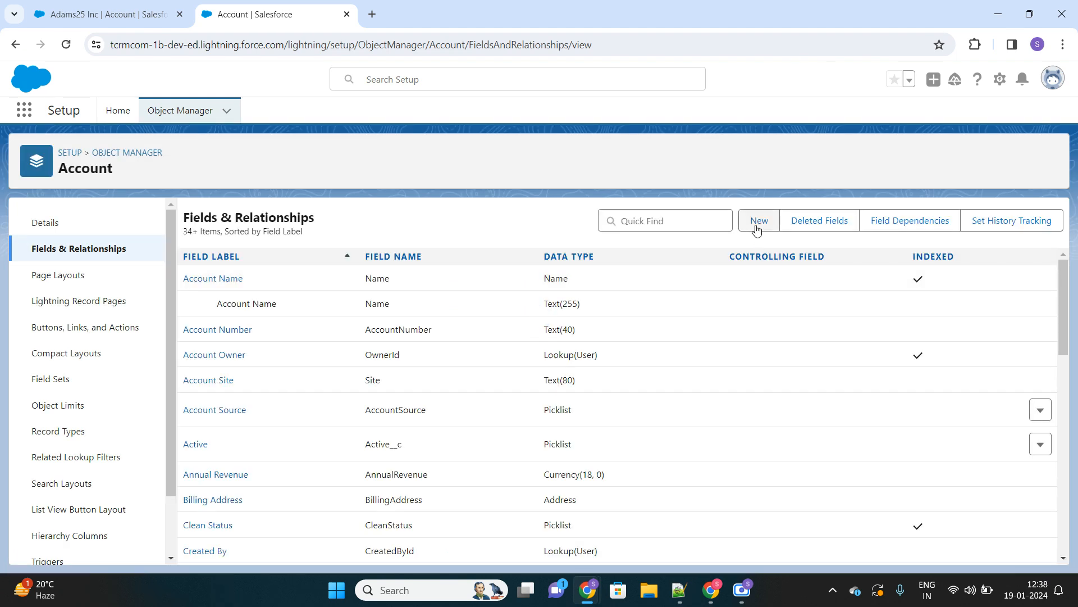
Start a new Account custom field of type Formula
left_click(759, 220)
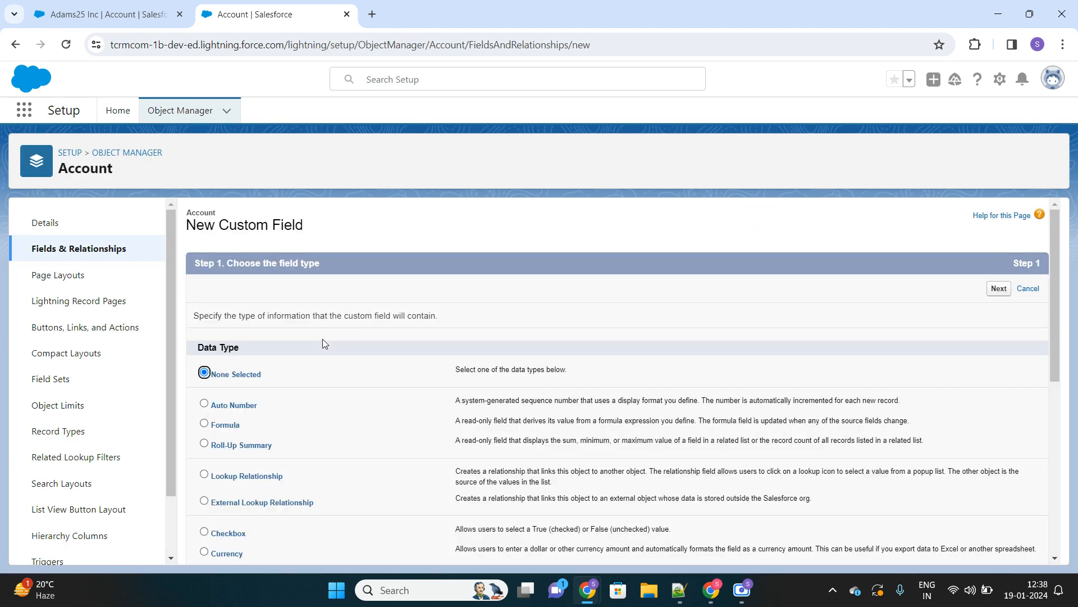
left_click(203, 425)
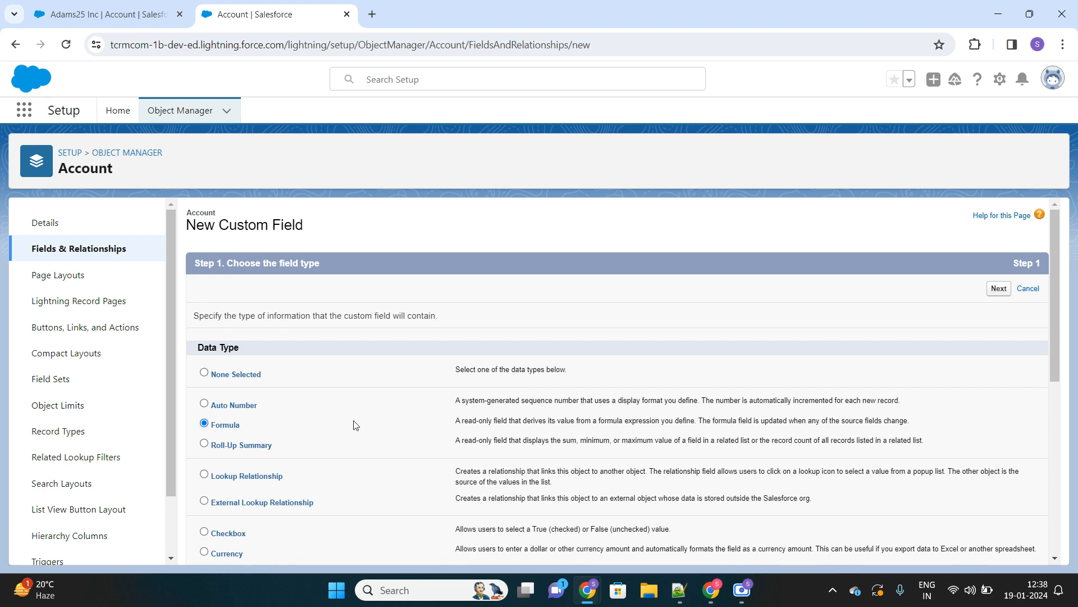
scroll("down", 3)
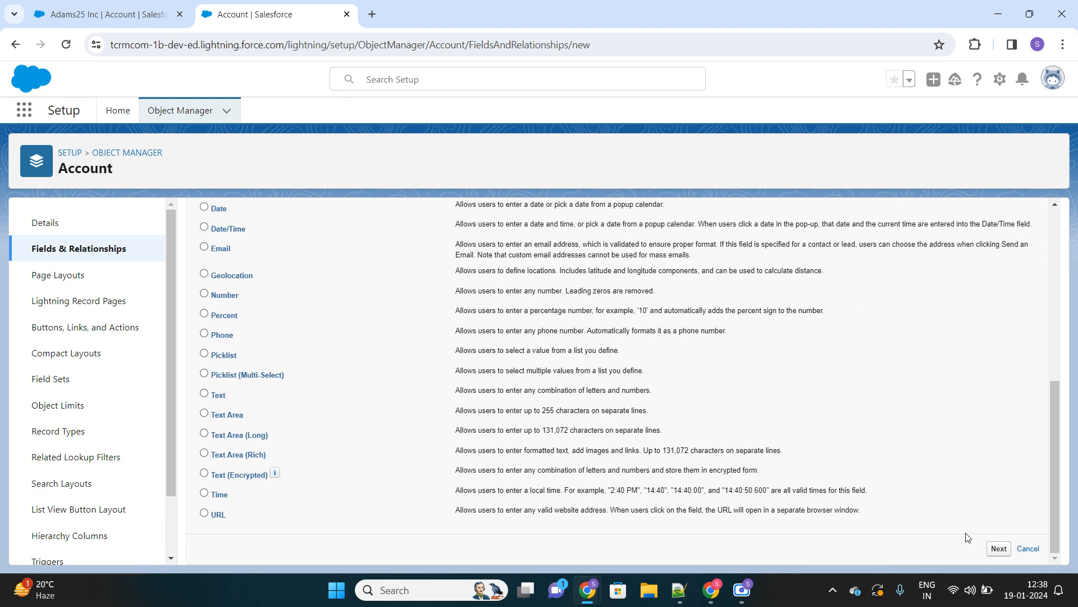
left_click(998, 549)
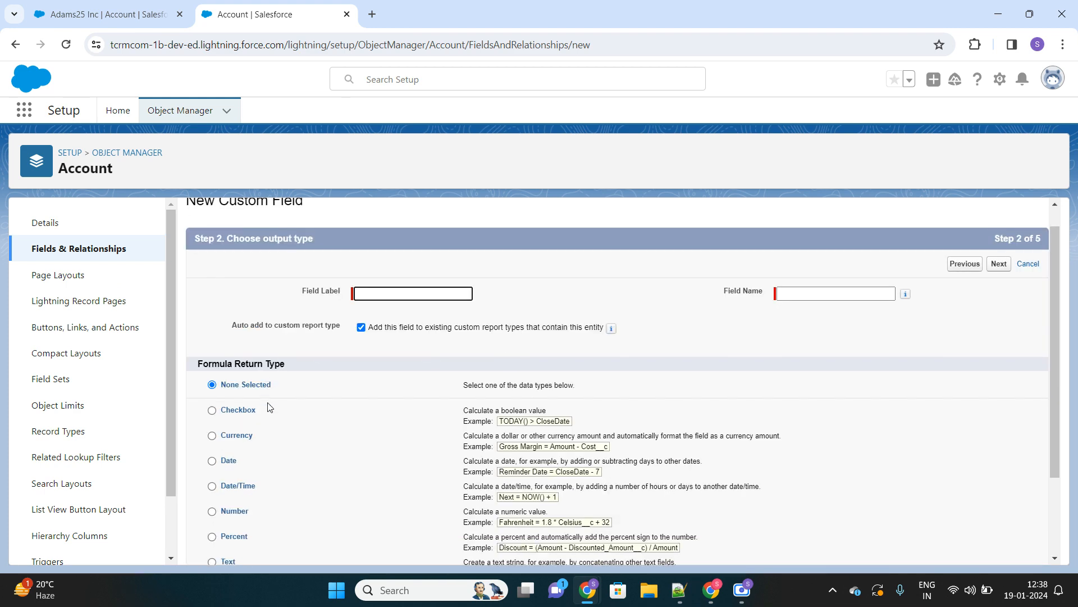
Make the formula return Text with field label 'QR Code'
left_click(212, 451)
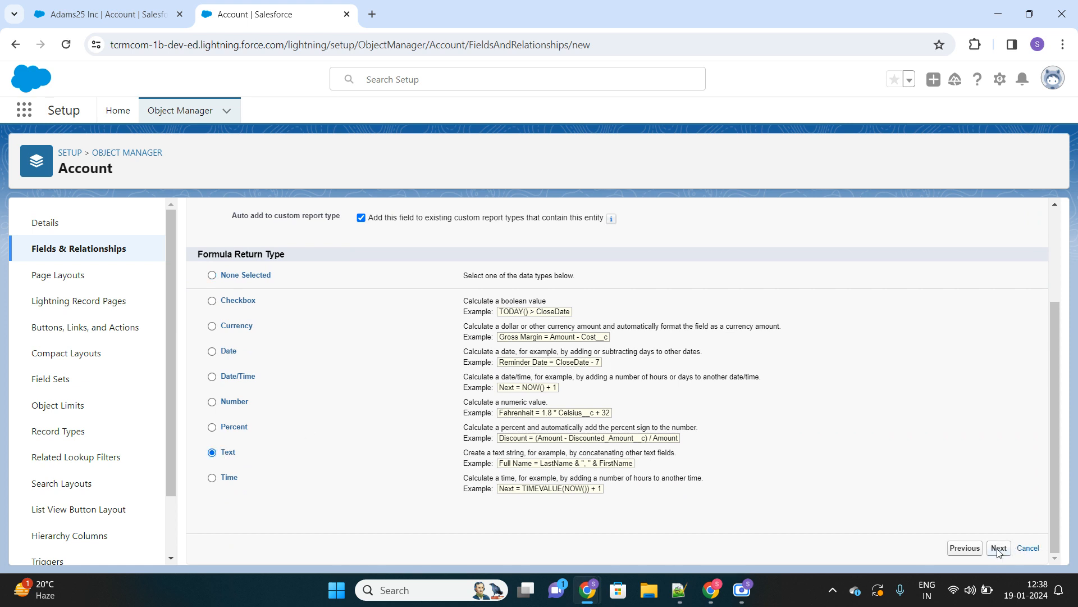
left_click(998, 549)
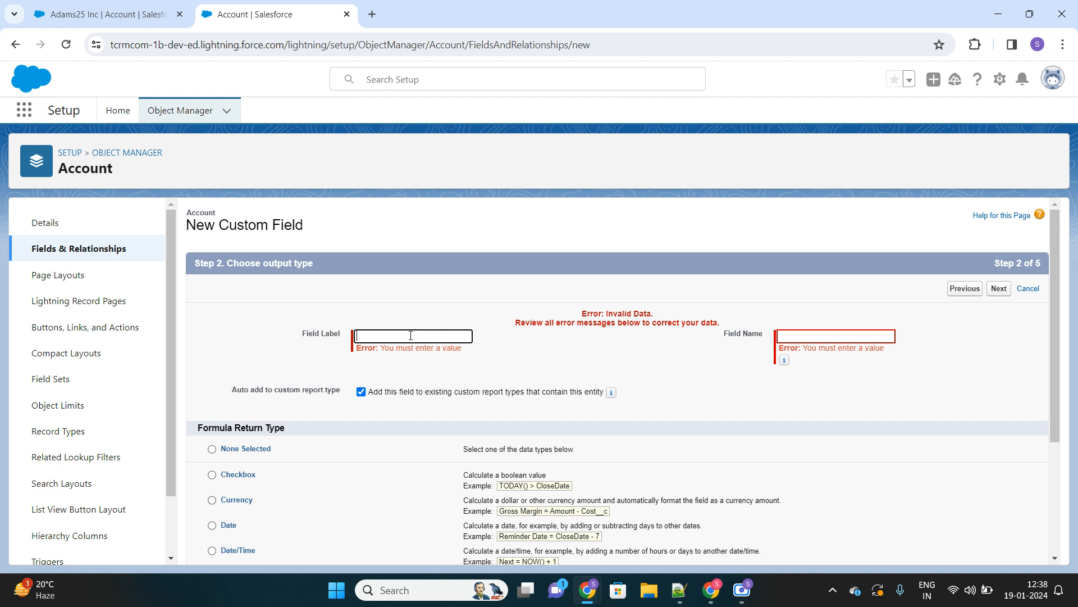
type("QR")
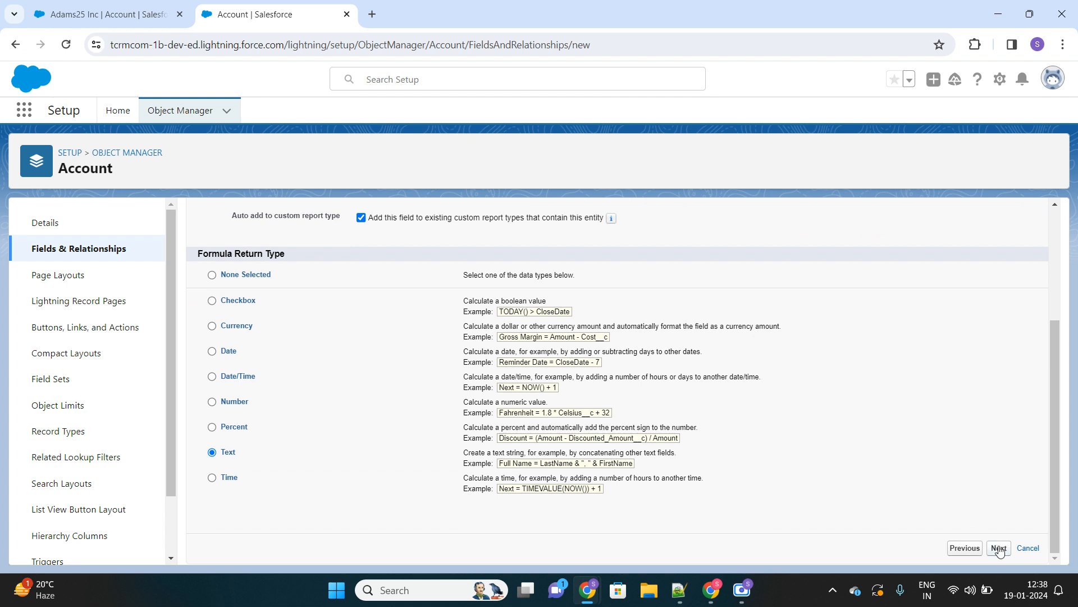
left_click(998, 548)
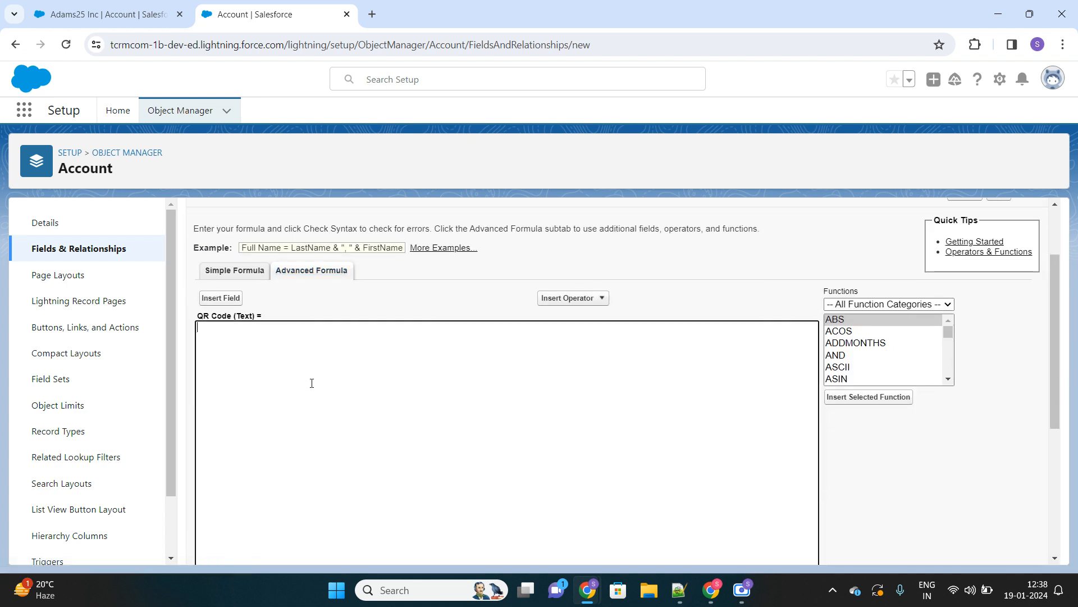
mouse_move(885, 374)
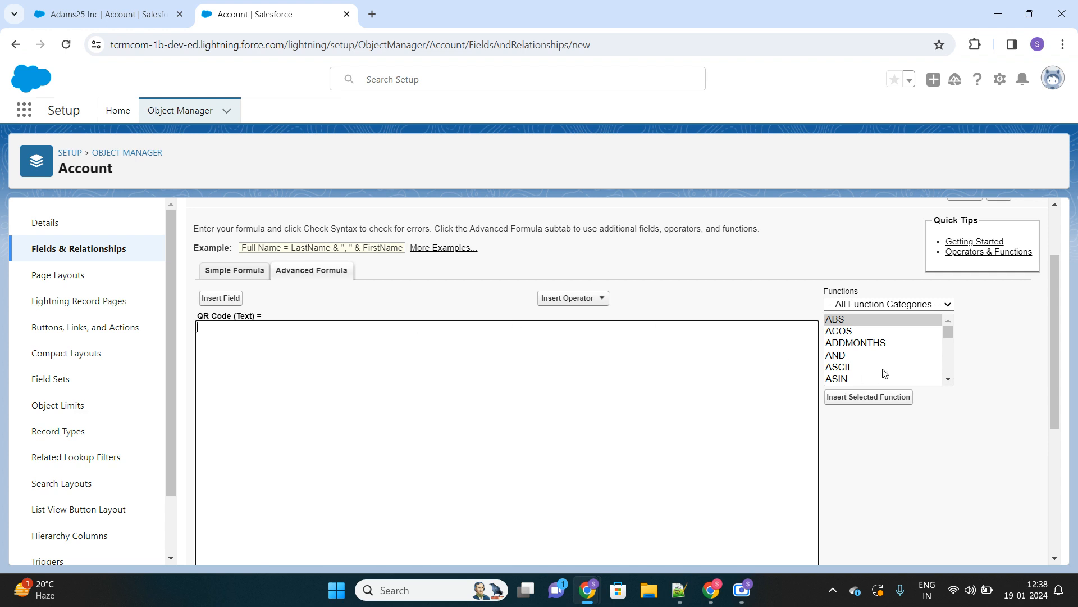
Scroll the Advanced Formula functions list and select IMAGE
scroll("down", 3)
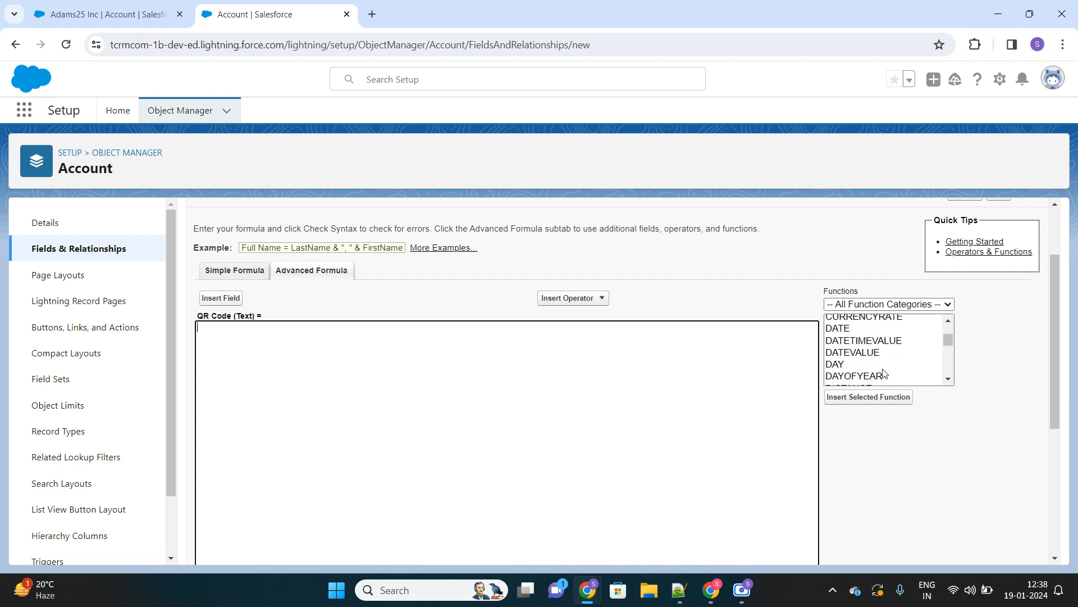
scroll("down", 3)
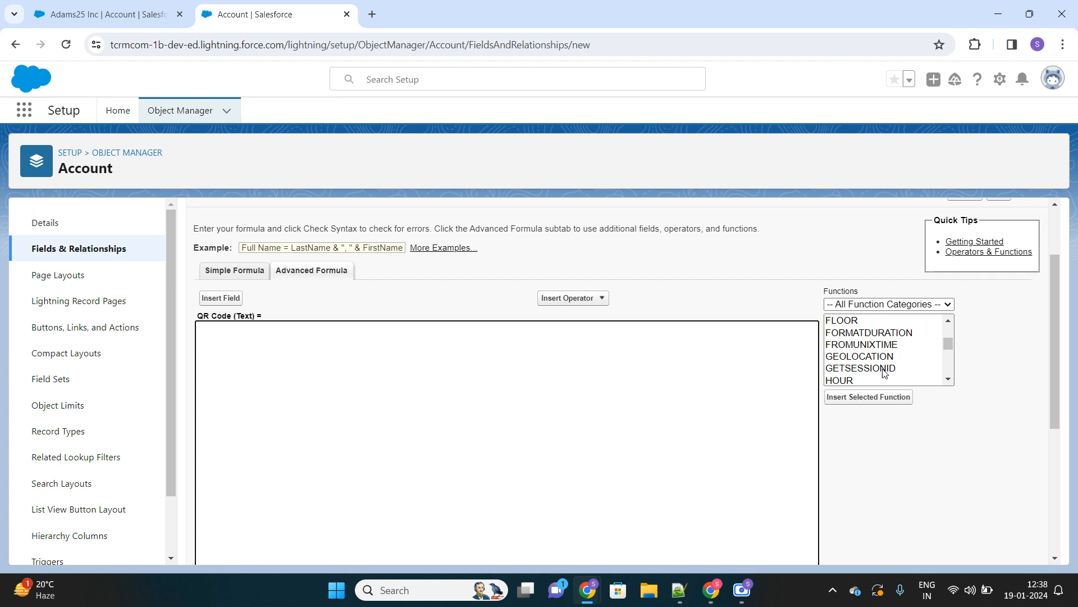
scroll("down", 3)
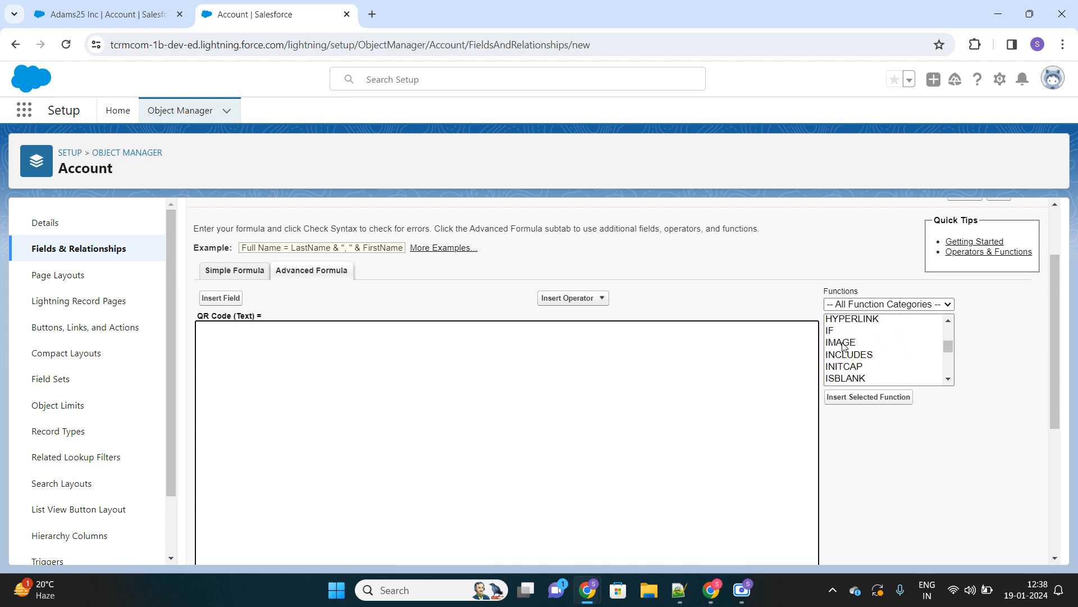
left_click(839, 343)
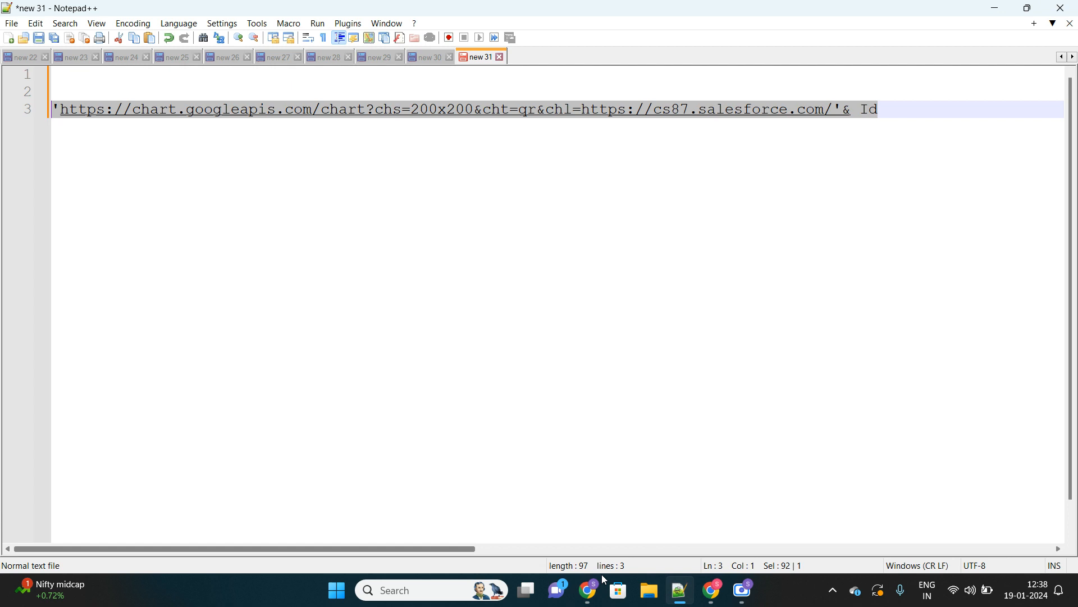
Insert IMAGE with the Google Charts QR URL as image_url
left_click(586, 590)
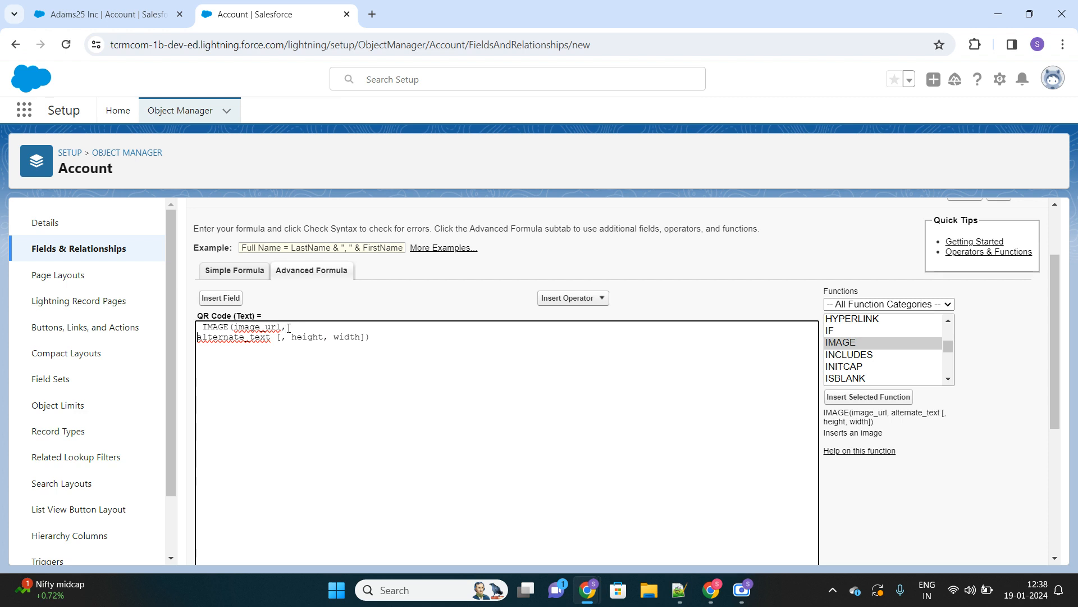
type("'https://chart.googleapis.com/chart?chs=200x200&cht=qr&chl=https://cs87.salesforce.com/'& Id")
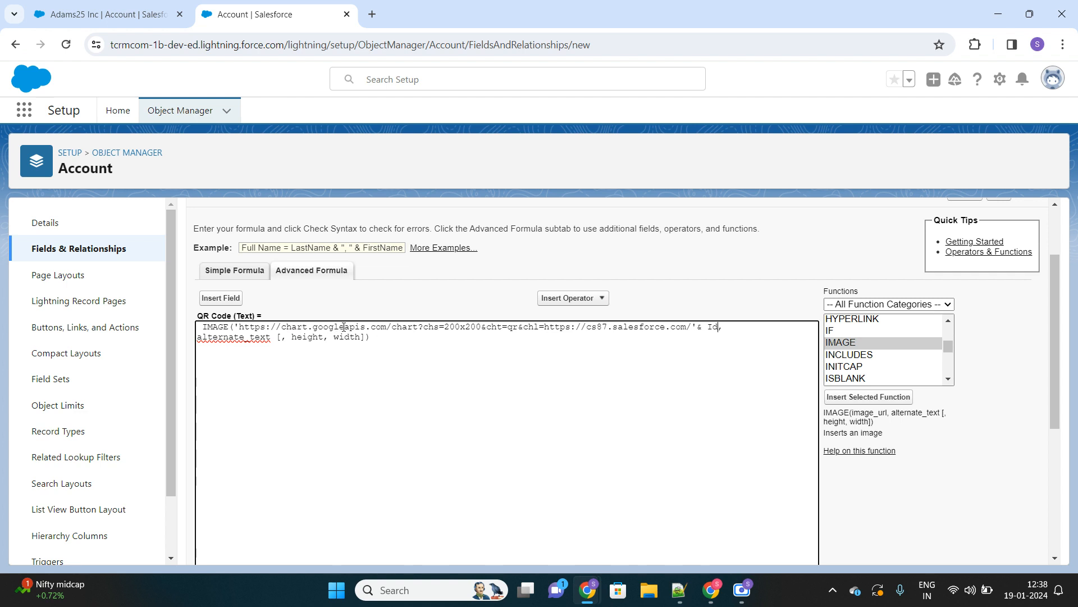
double_click(340, 326)
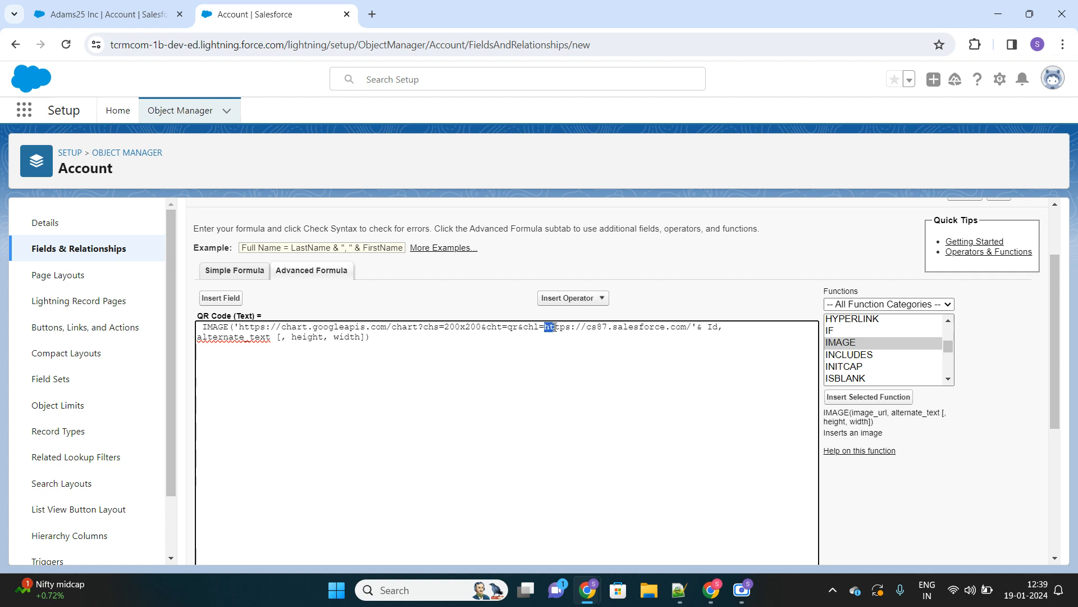
left_click_drag(543, 326, 681, 326)
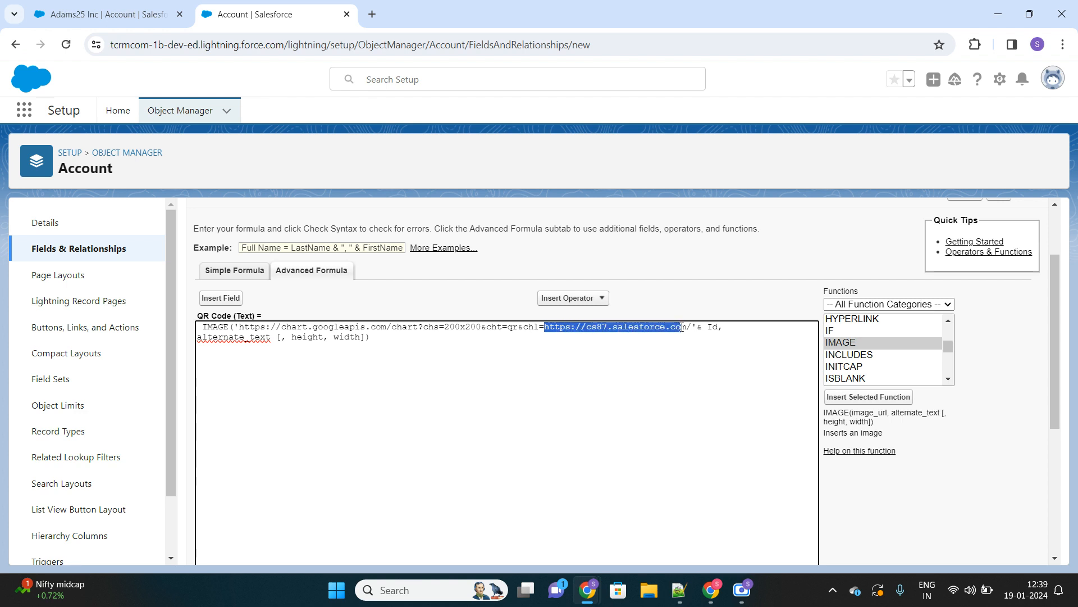
Join the URL with the record Id and delete the alternate_text placeholder
double_click(589, 327)
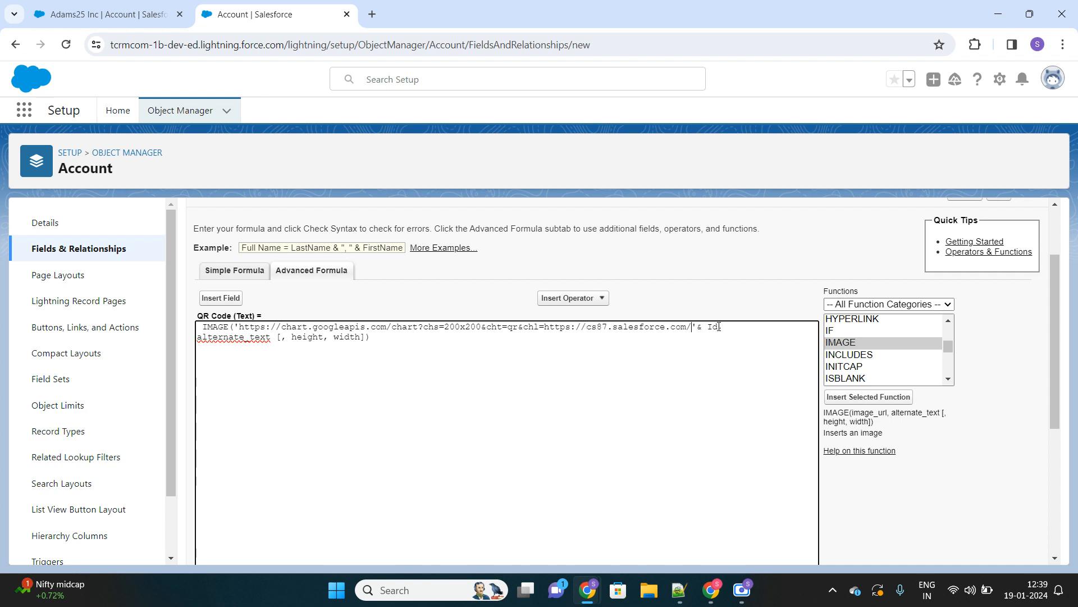
double_click(712, 326)
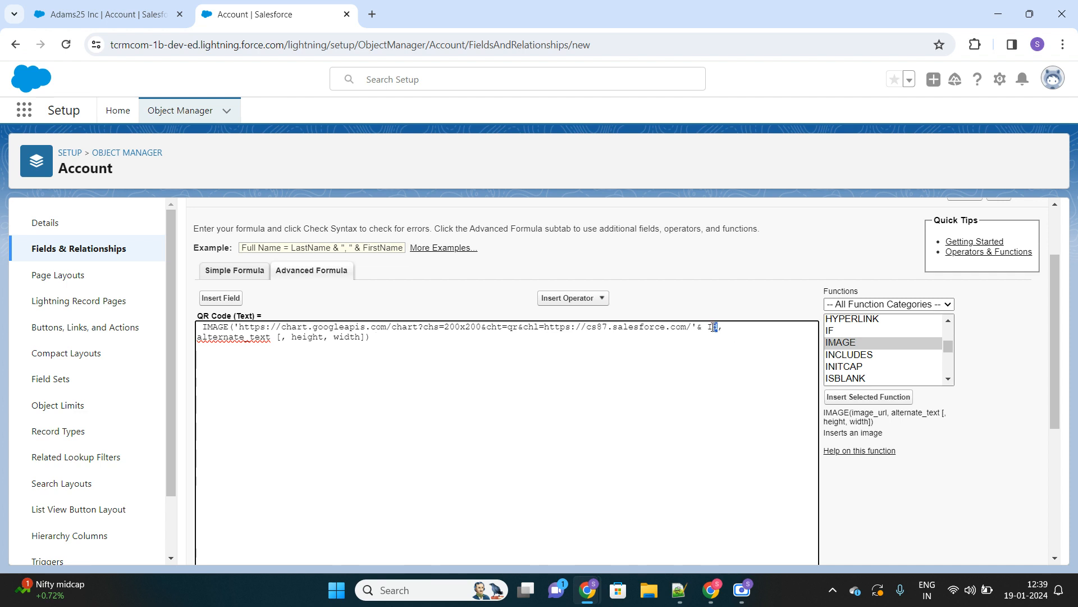
double_click(714, 327)
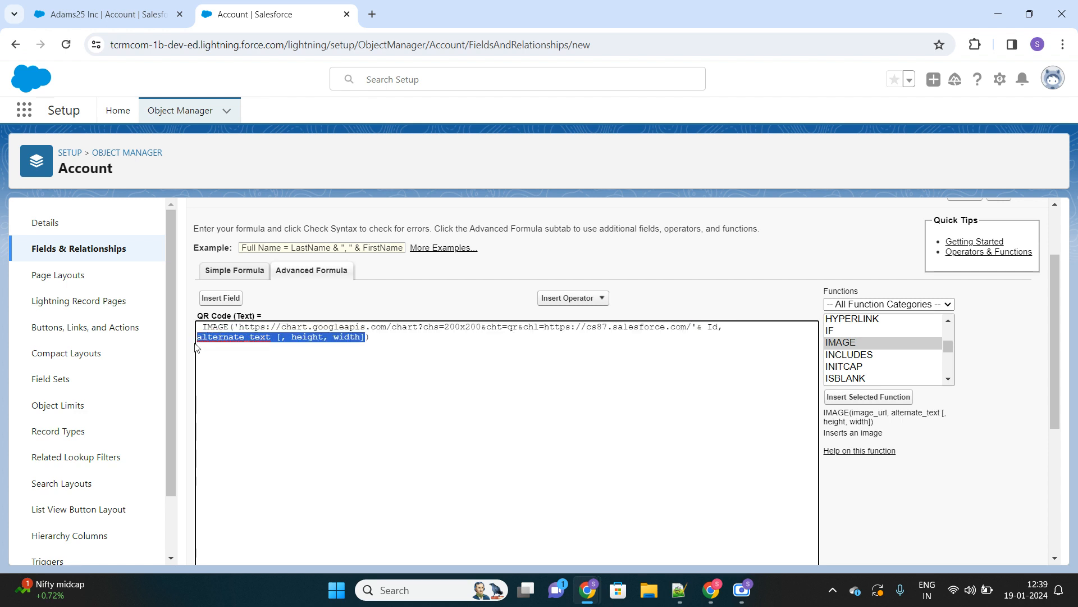
key("Delete")
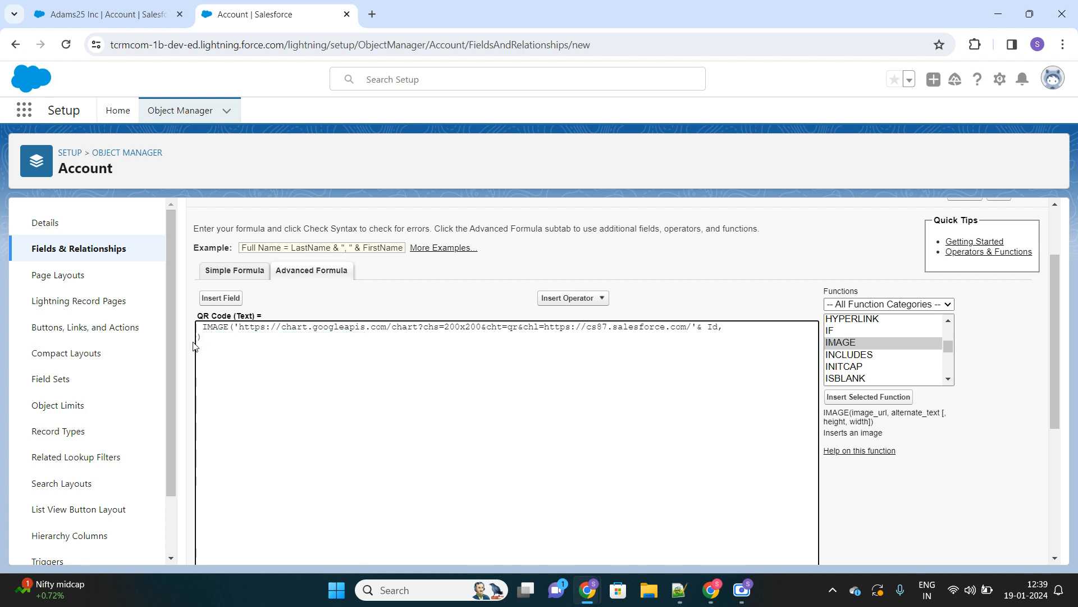
Enter 'Scan the QR code to open record in mobile' as the IMAGE alternate text
type("''")
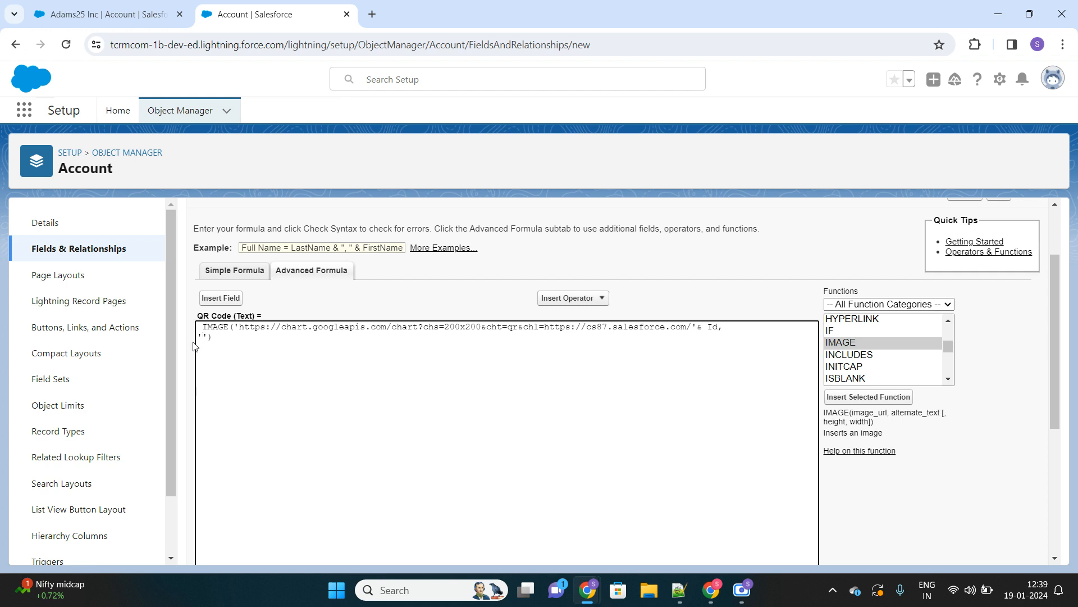
type("Scan")
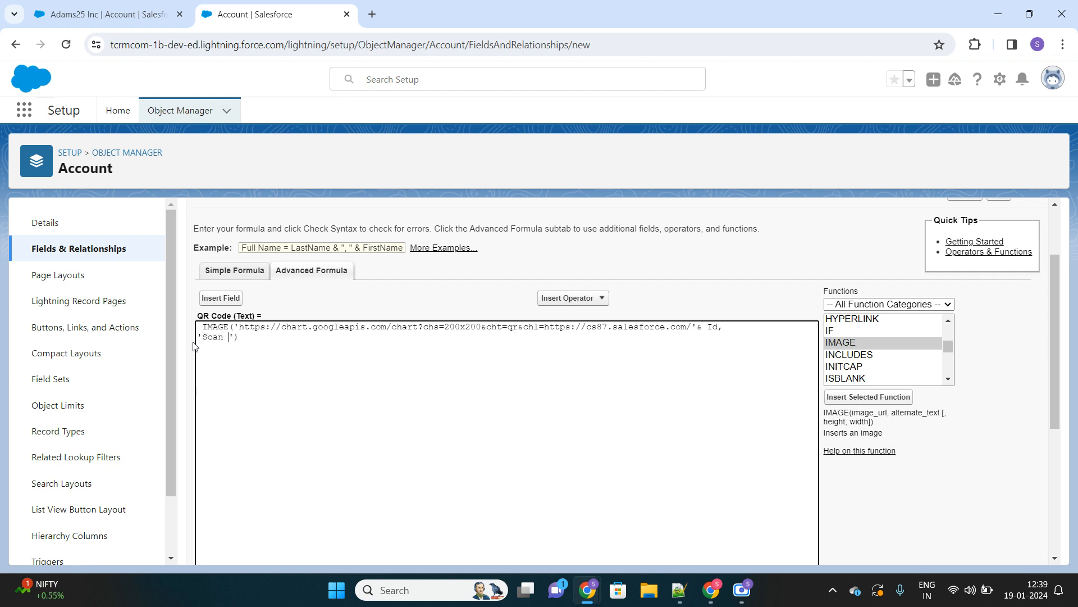
type("the QR code to open")
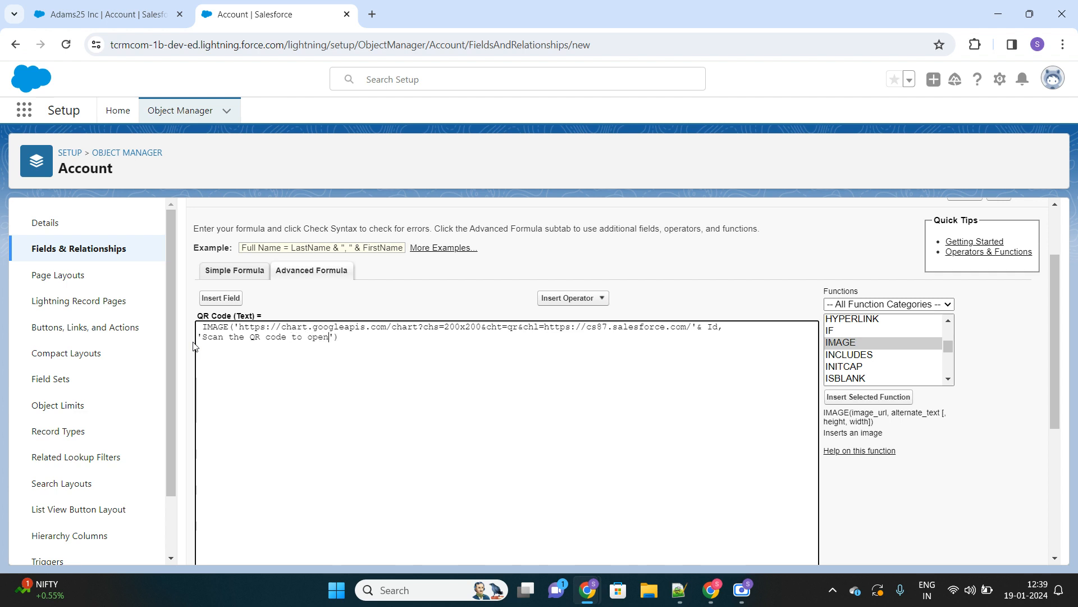
type("record in m")
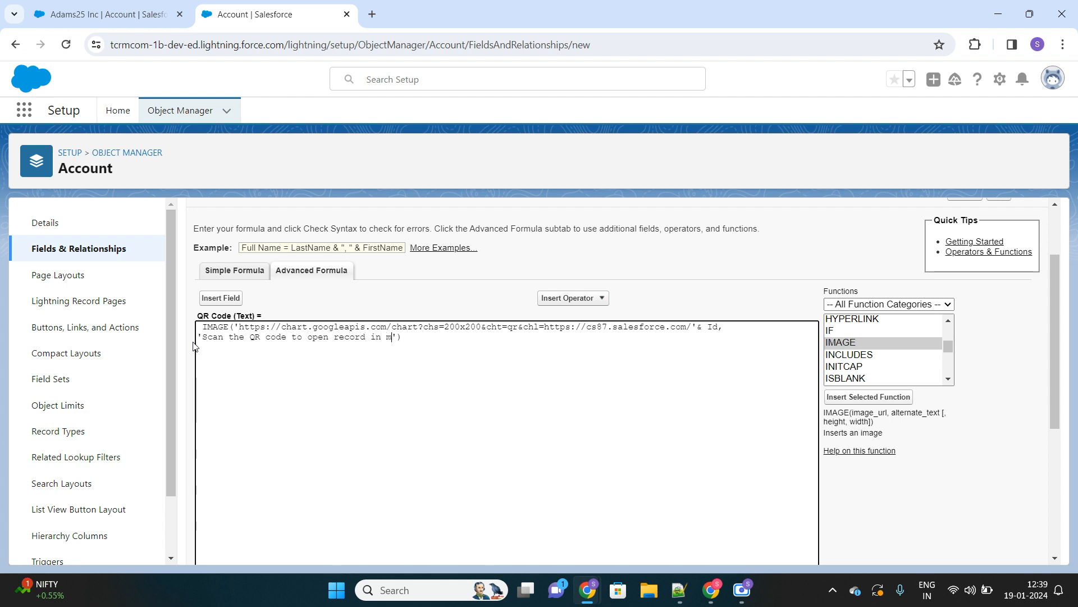
type("obile")
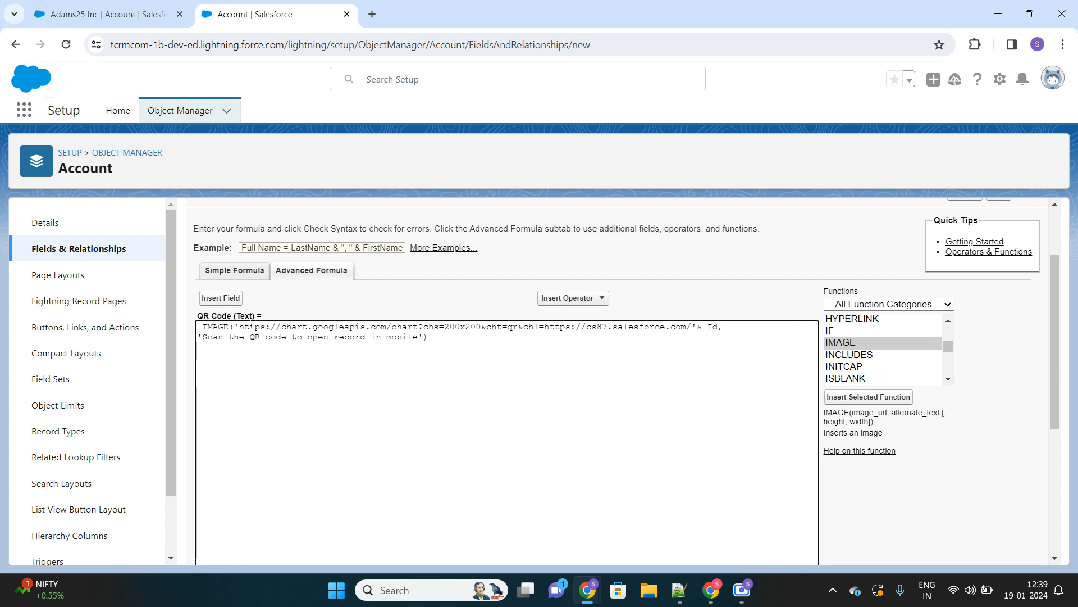
Validate the QR Code formula: no syntax errors, 274 characters compiled
scroll("down", 3)
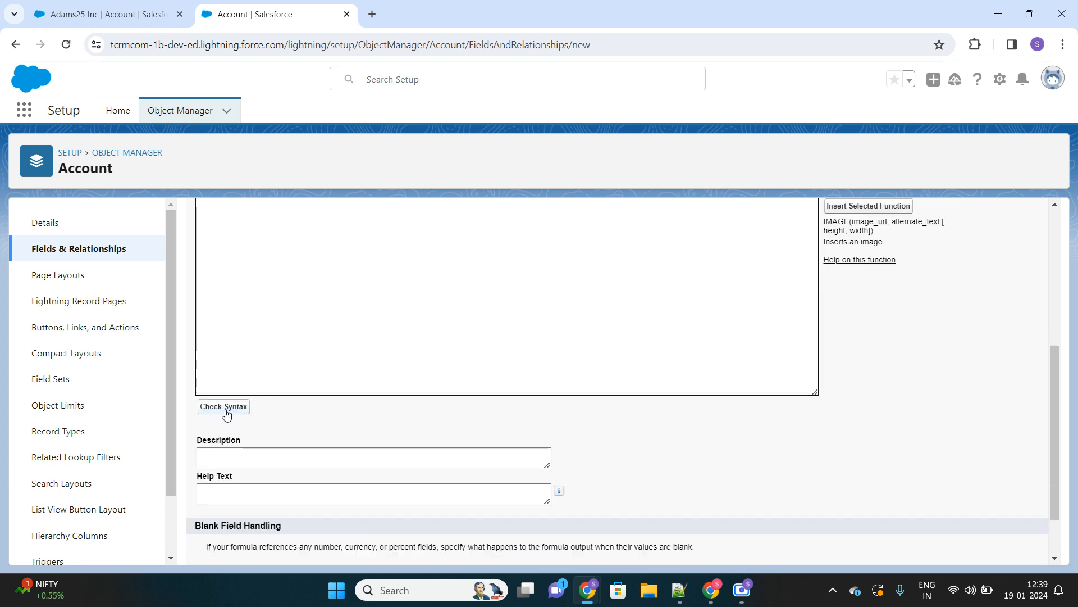
left_click(223, 405)
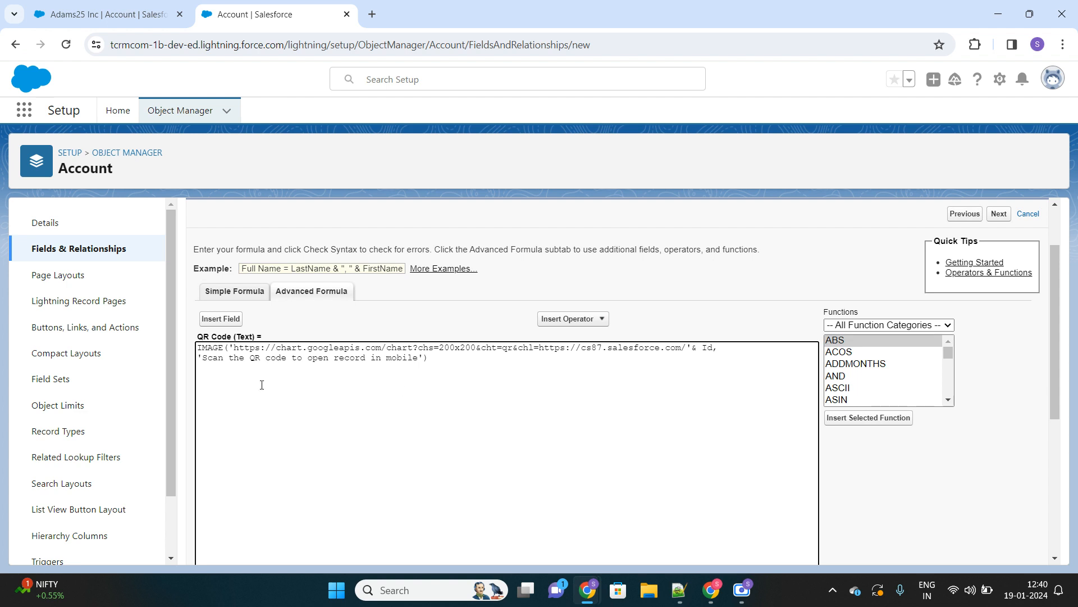
left_click_drag(197, 357, 392, 358)
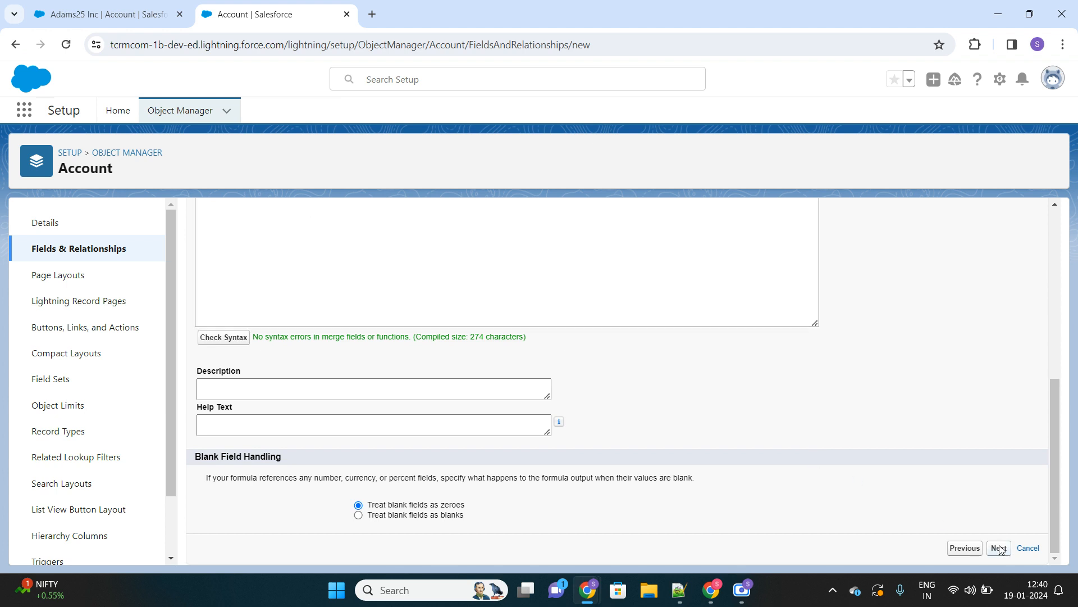
mouse_move(830, 384)
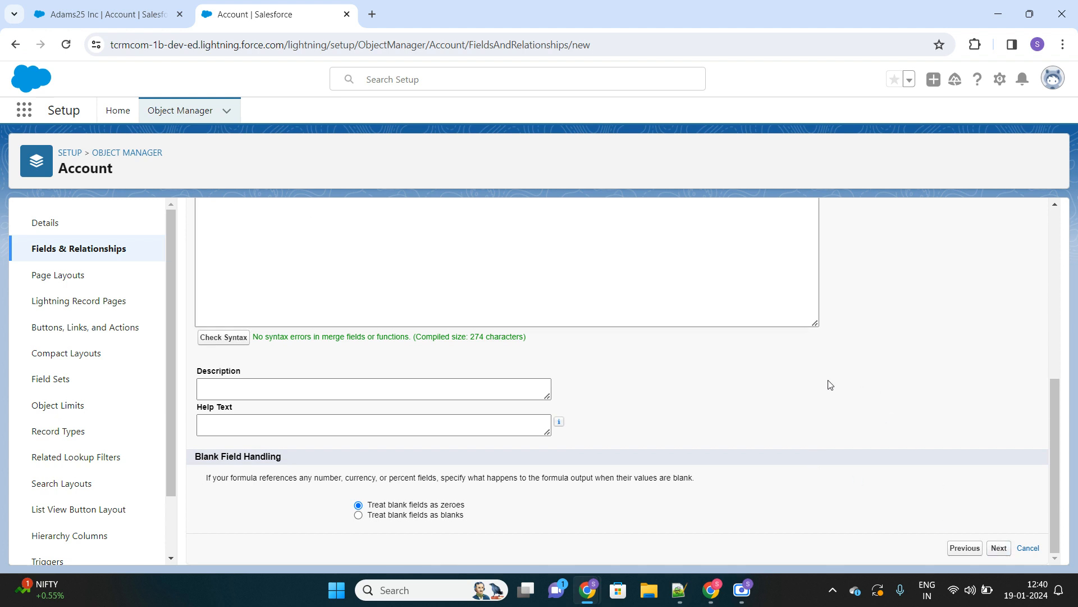
Accept default field-level security and all four page layouts, and save
left_click(999, 548)
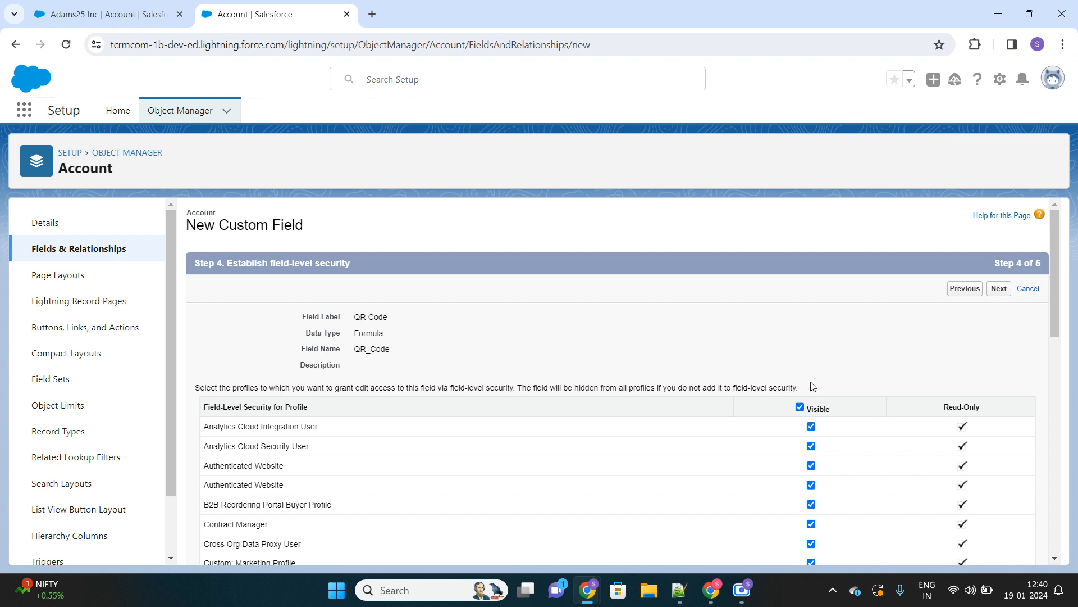
scroll("down", 3)
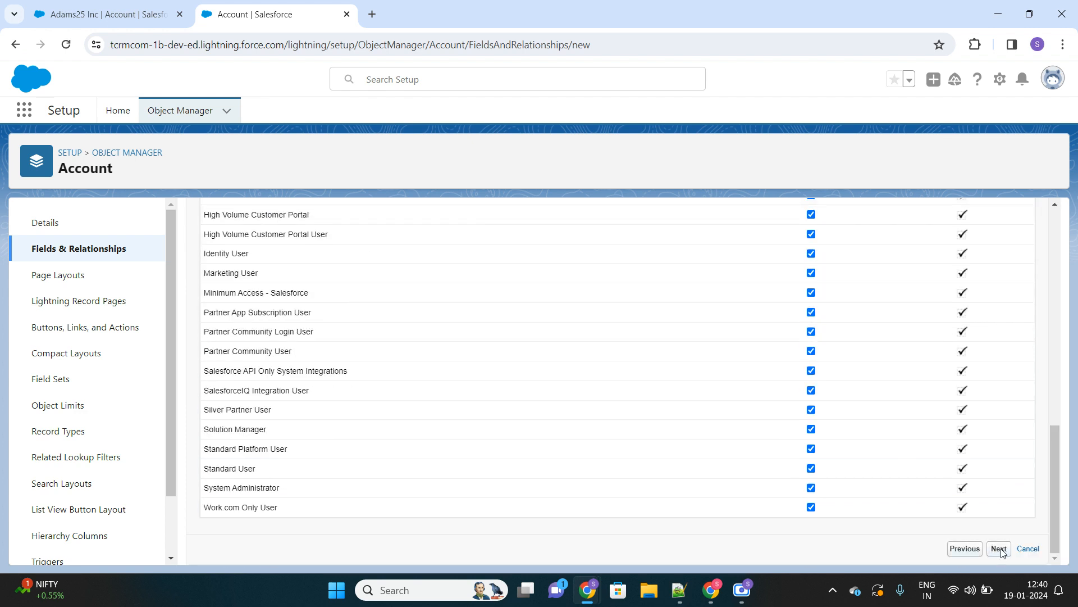
left_click(999, 548)
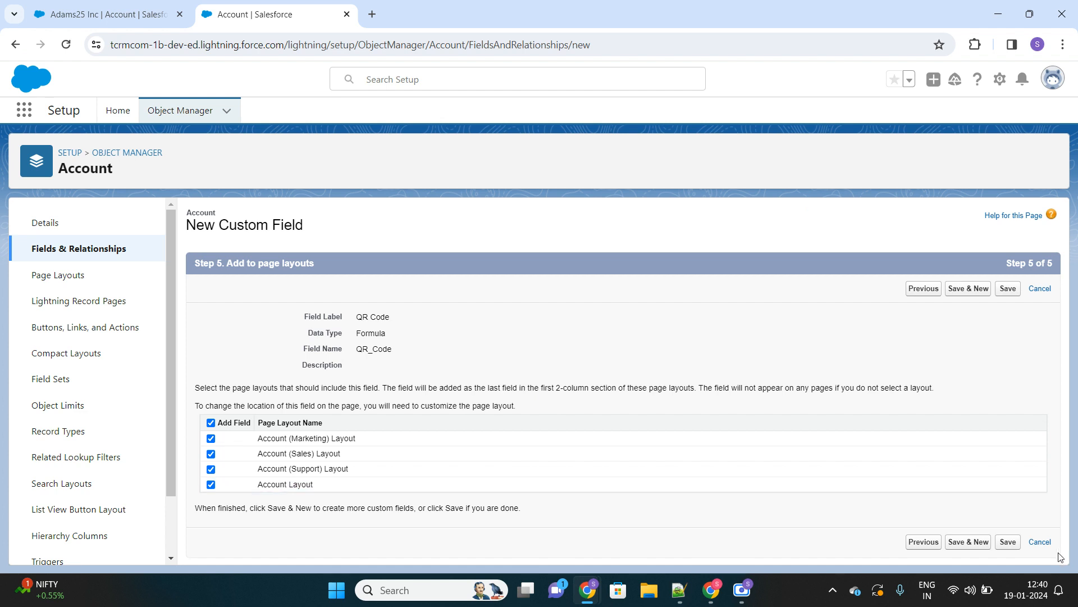
left_click(1007, 288)
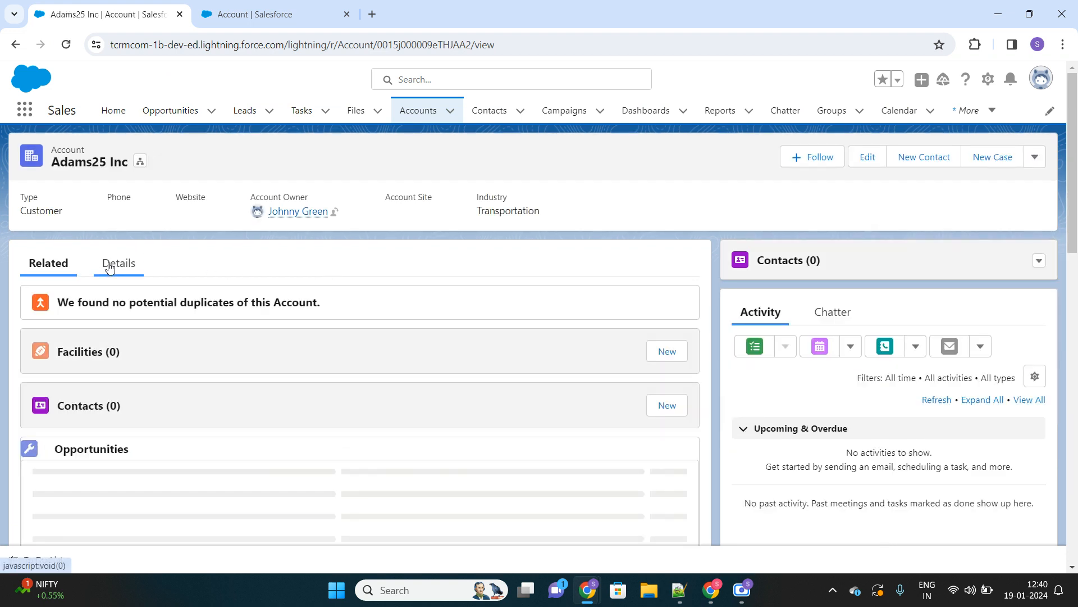
View the Adams25 Inc account Details and scroll to the QR code image
left_click(119, 263)
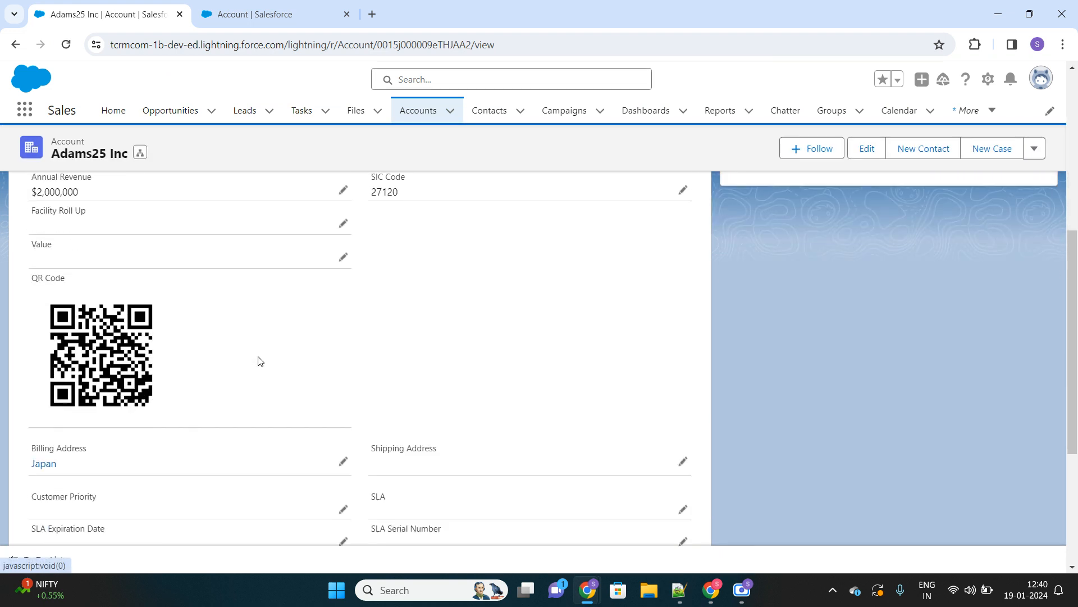
scroll("down", 3)
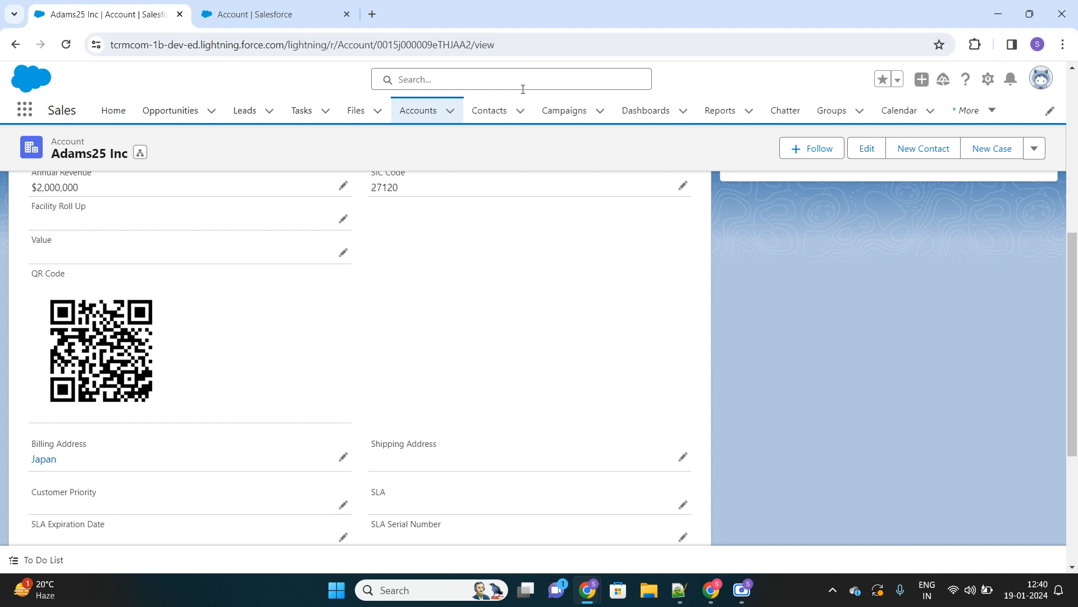
mouse_move(1041, 77)
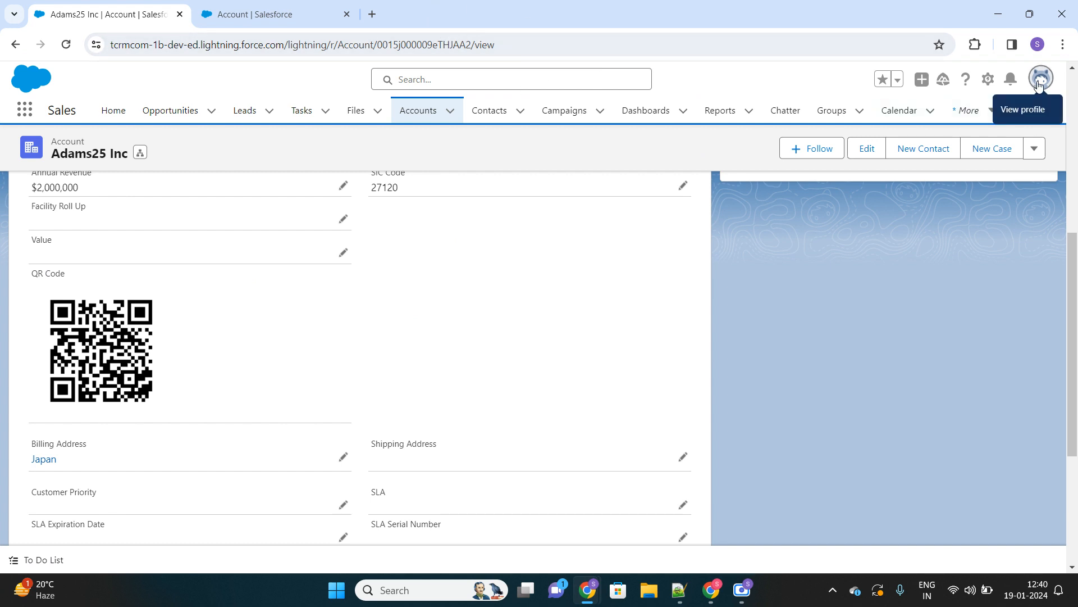
left_click(1041, 79)
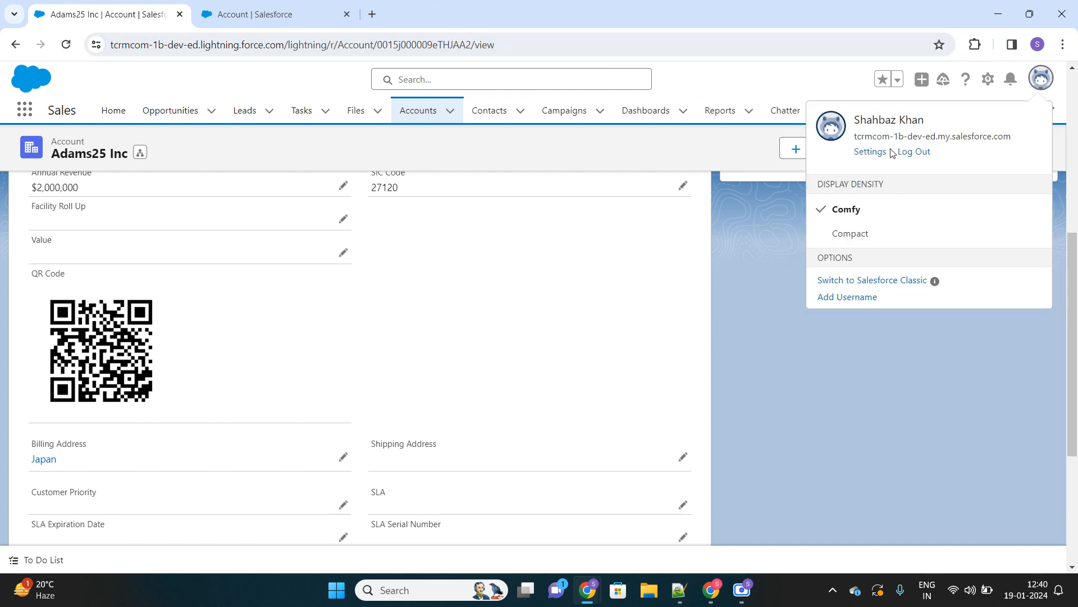
left_click(1040, 79)
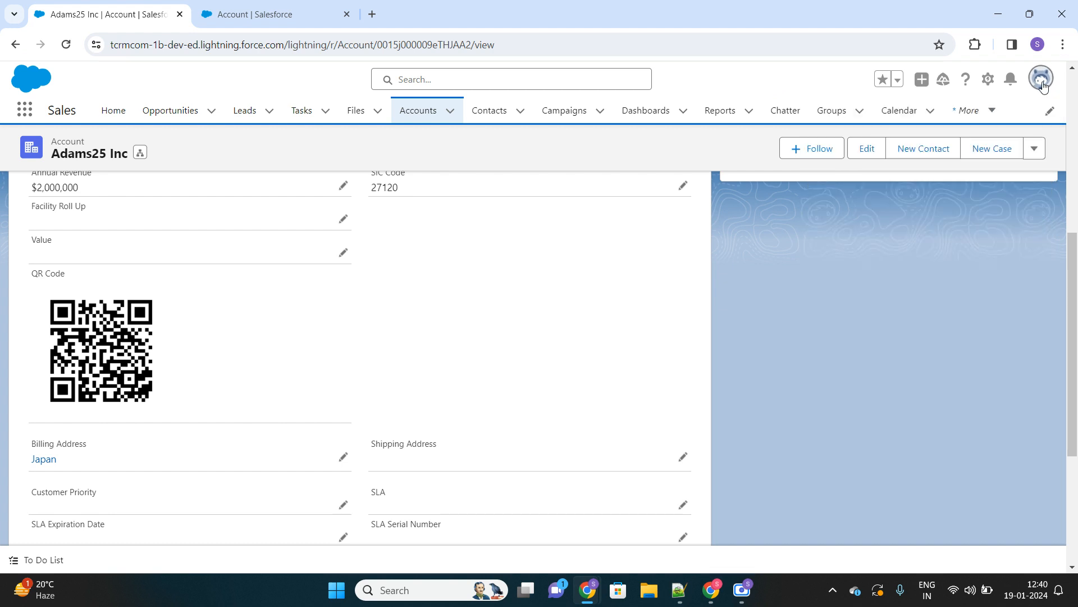
mouse_move(625, 296)
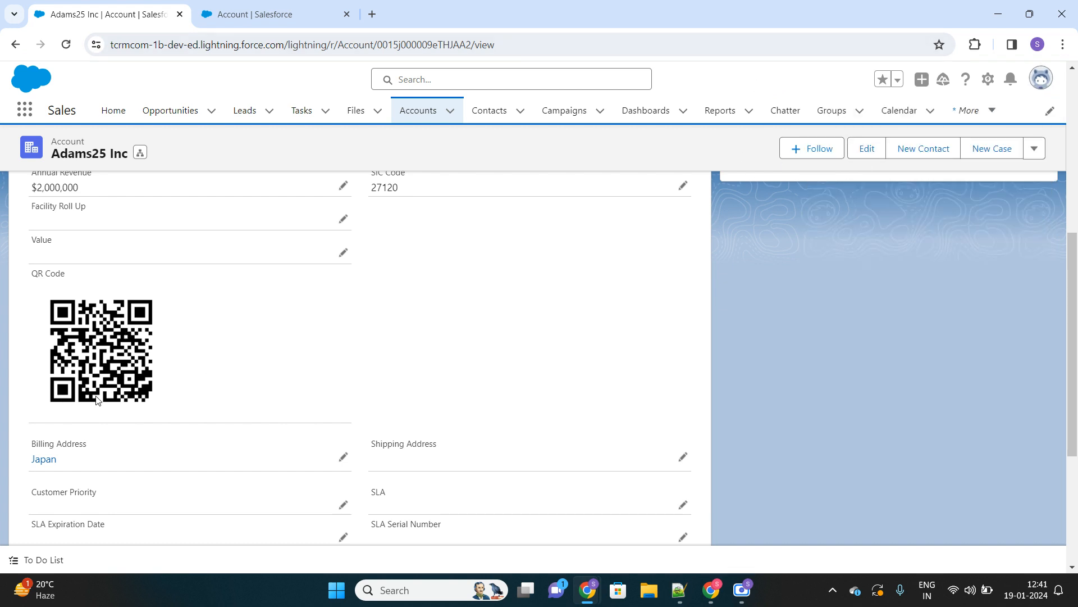
mouse_move(123, 404)
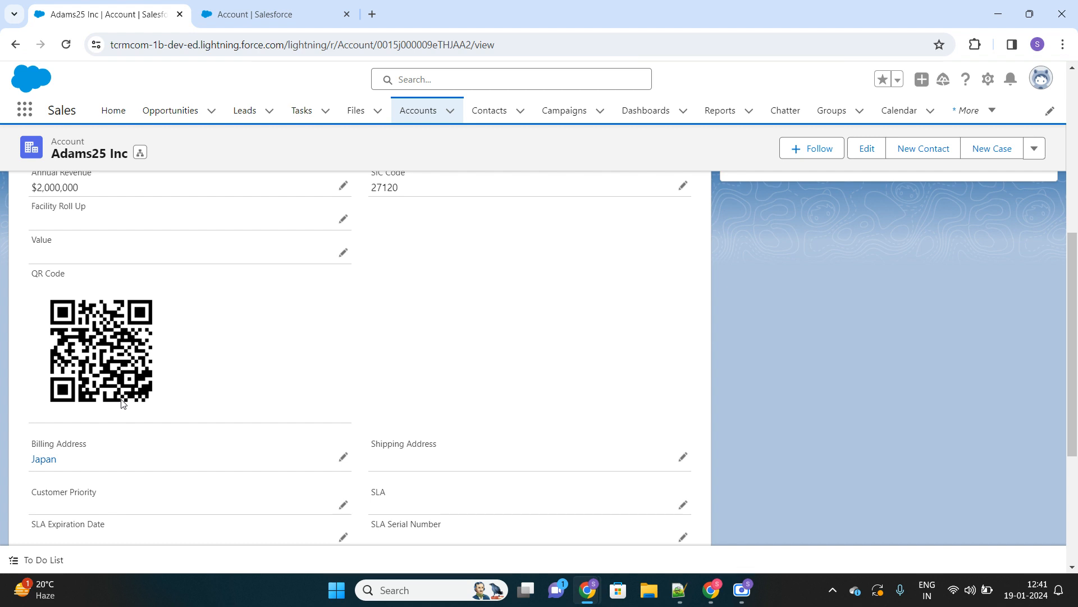
mouse_move(52, 147)
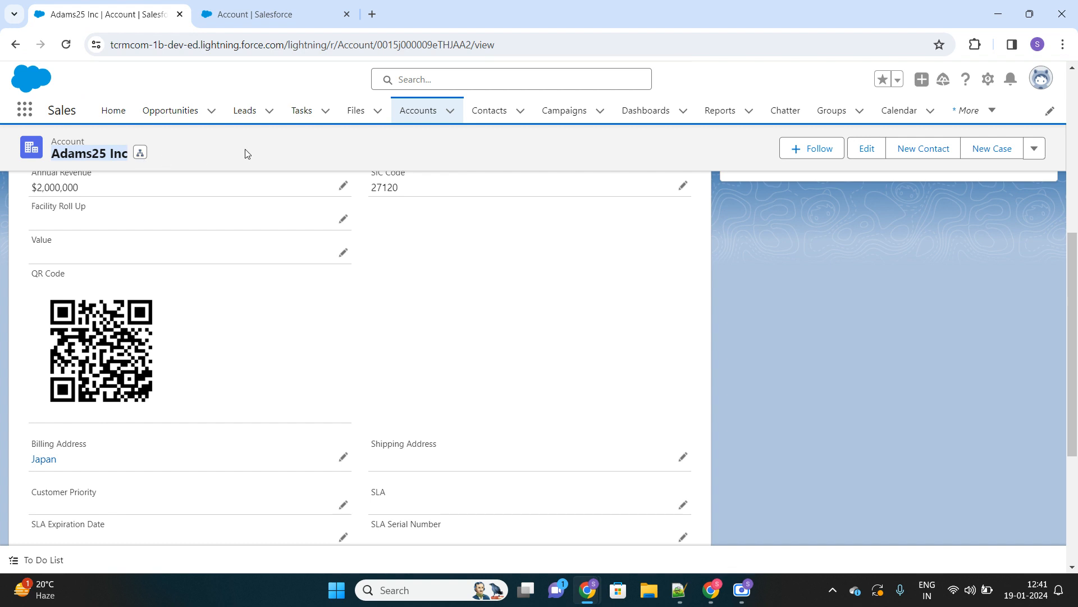
mouse_move(187, 342)
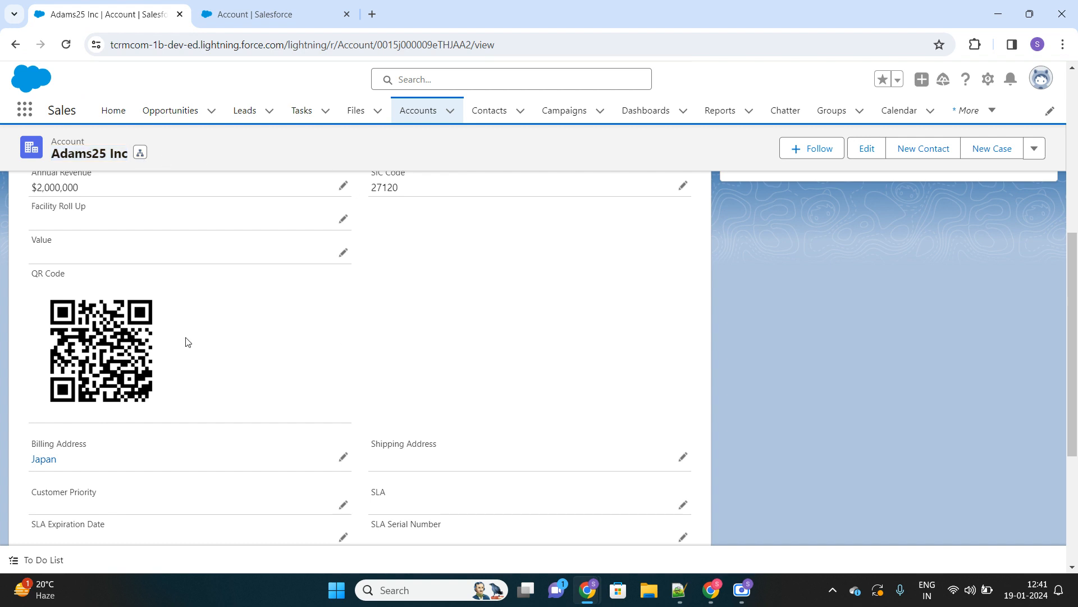
mouse_move(217, 300)
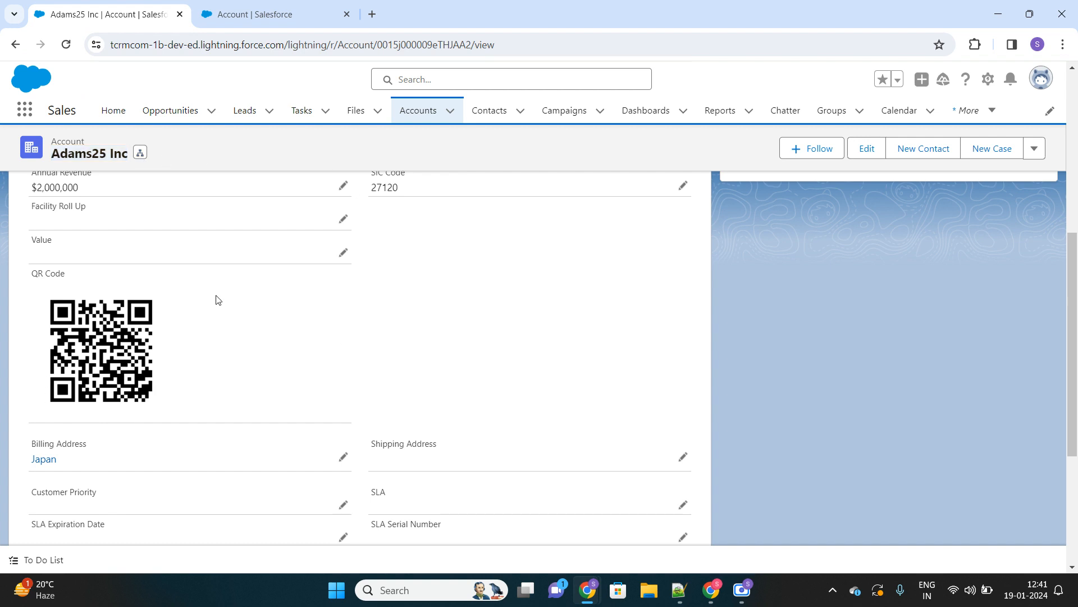
mouse_move(667, 566)
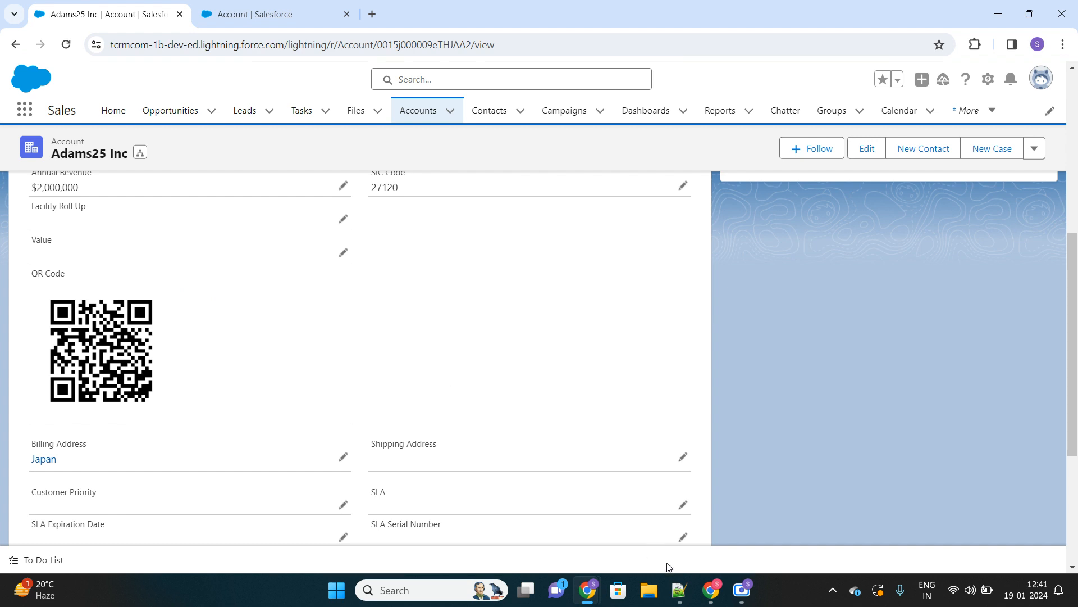
left_click(678, 589)
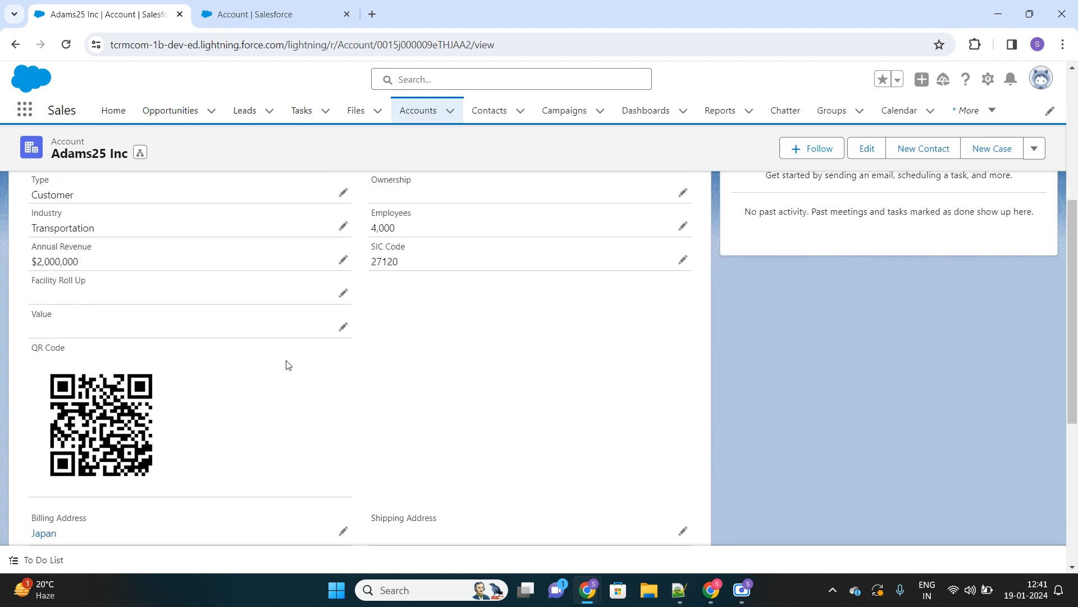
mouse_move(60, 496)
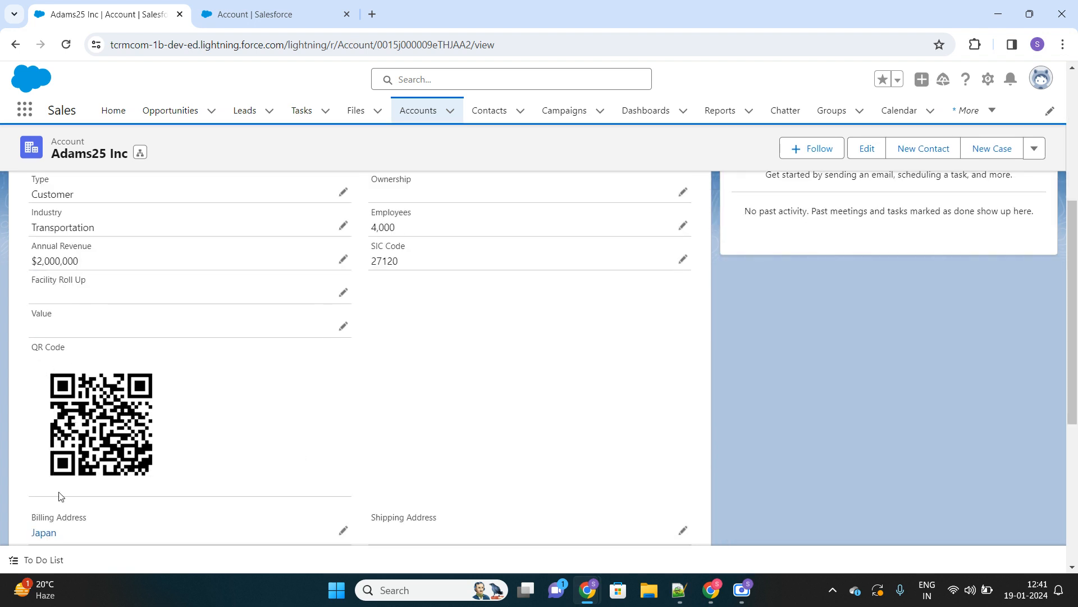
scroll("down", 3)
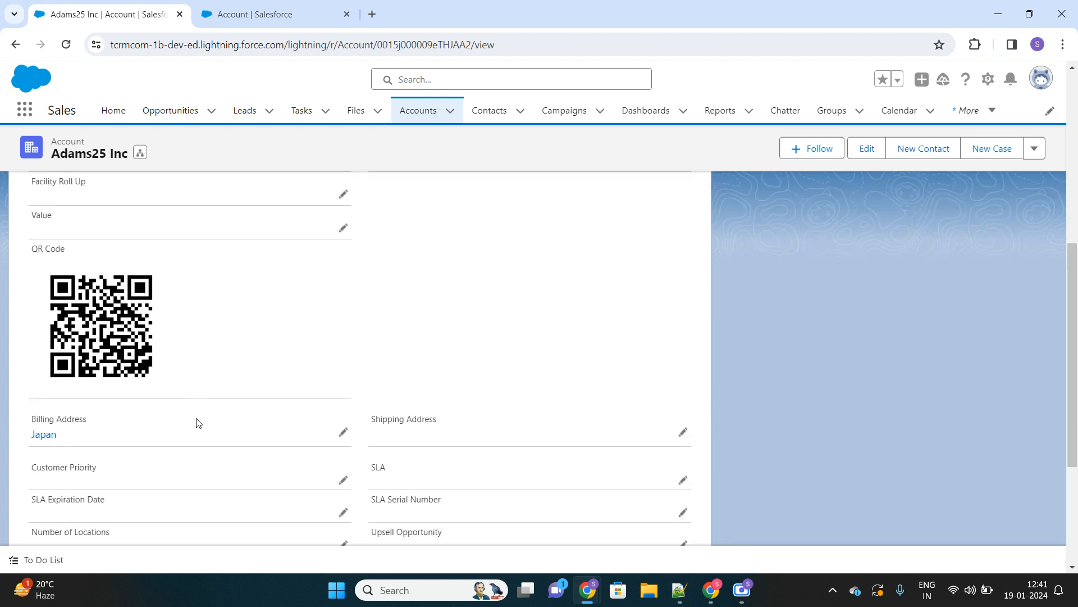
mouse_move(93, 380)
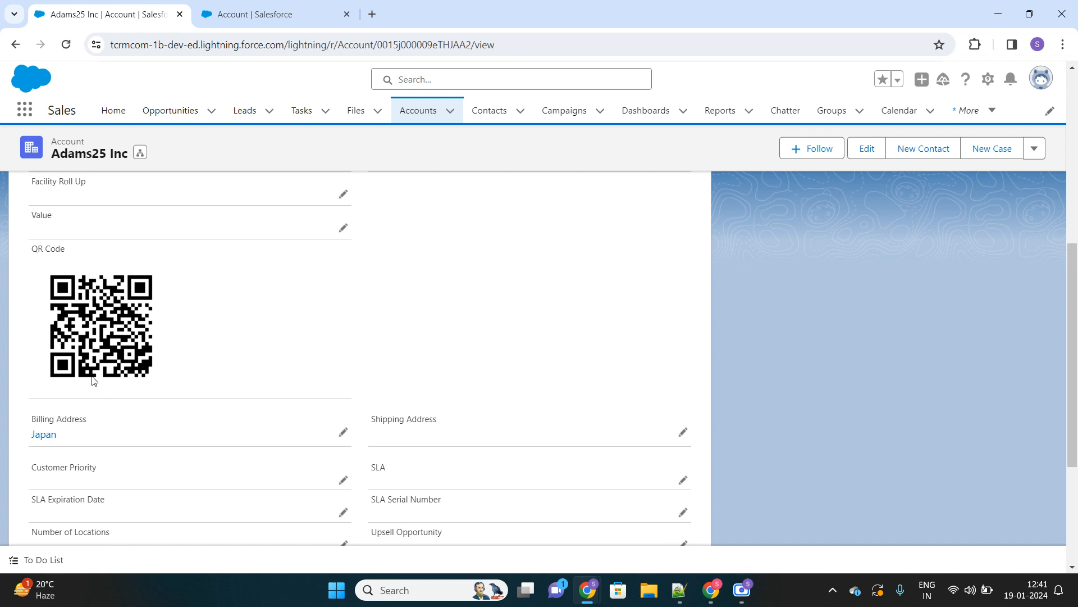
mouse_move(358, 401)
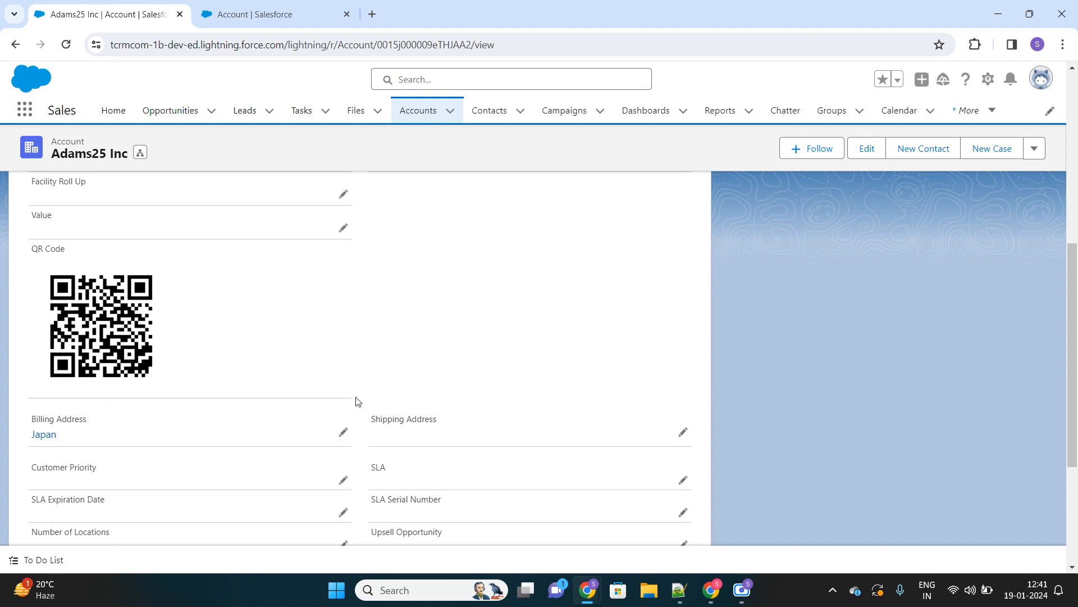